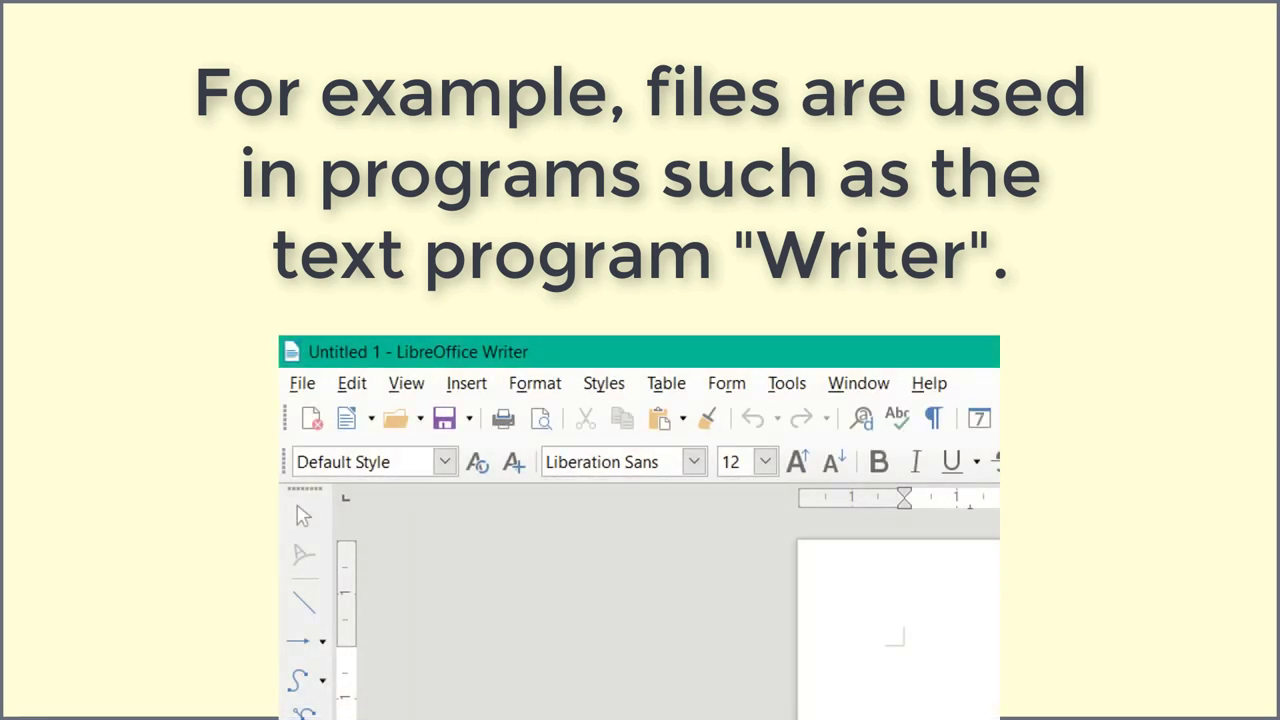
- Leave the home folder's standard folders and switch to a blank LibreOffice Writer document
{"action": "left_click", "coordinate": [28, 62]}
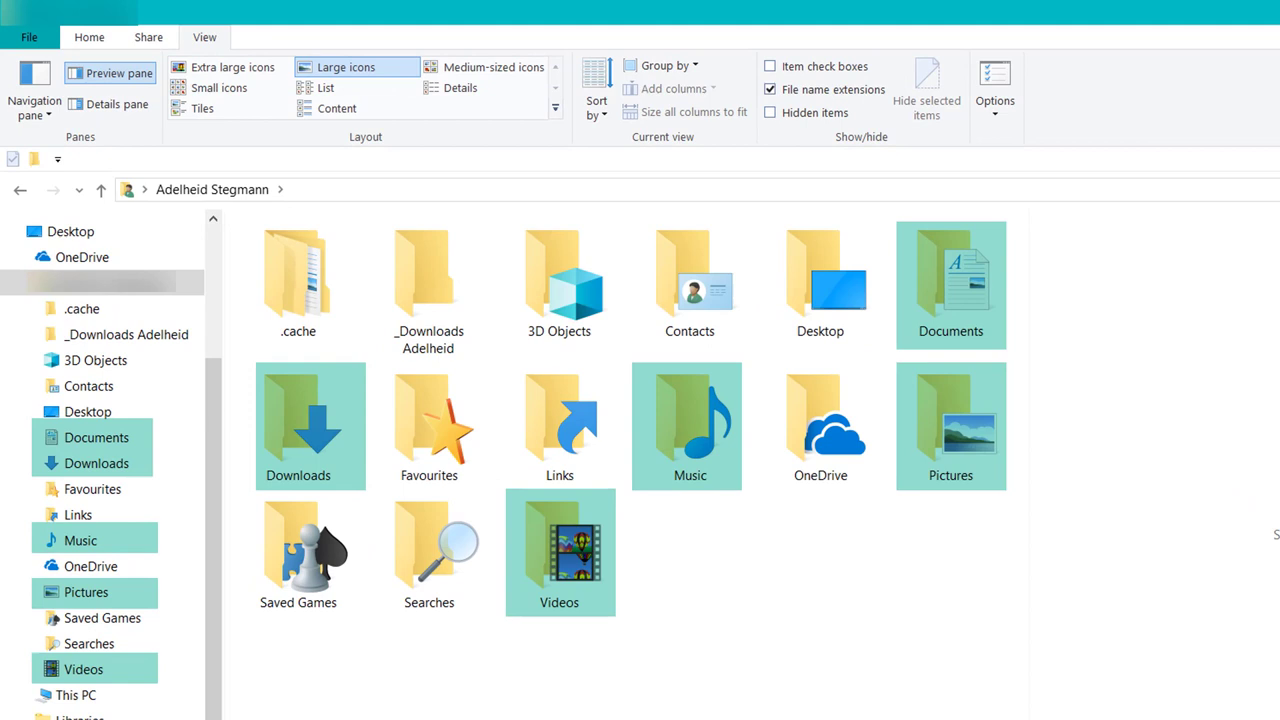
{"action": "left_click", "coordinate": [770, 88]}
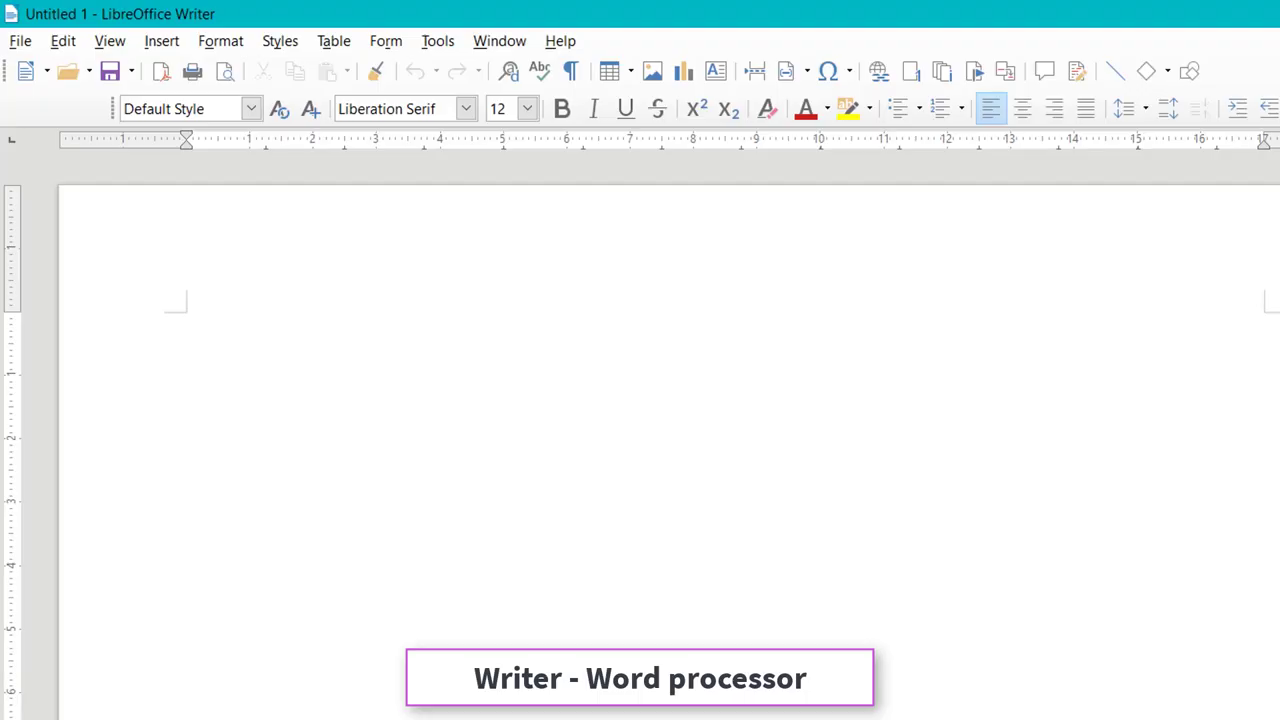
- Browse the letter files in Documents' tmp folder via Writer's Open dialog, then cancel it
{"action": "left_click", "coordinate": [66, 70]}
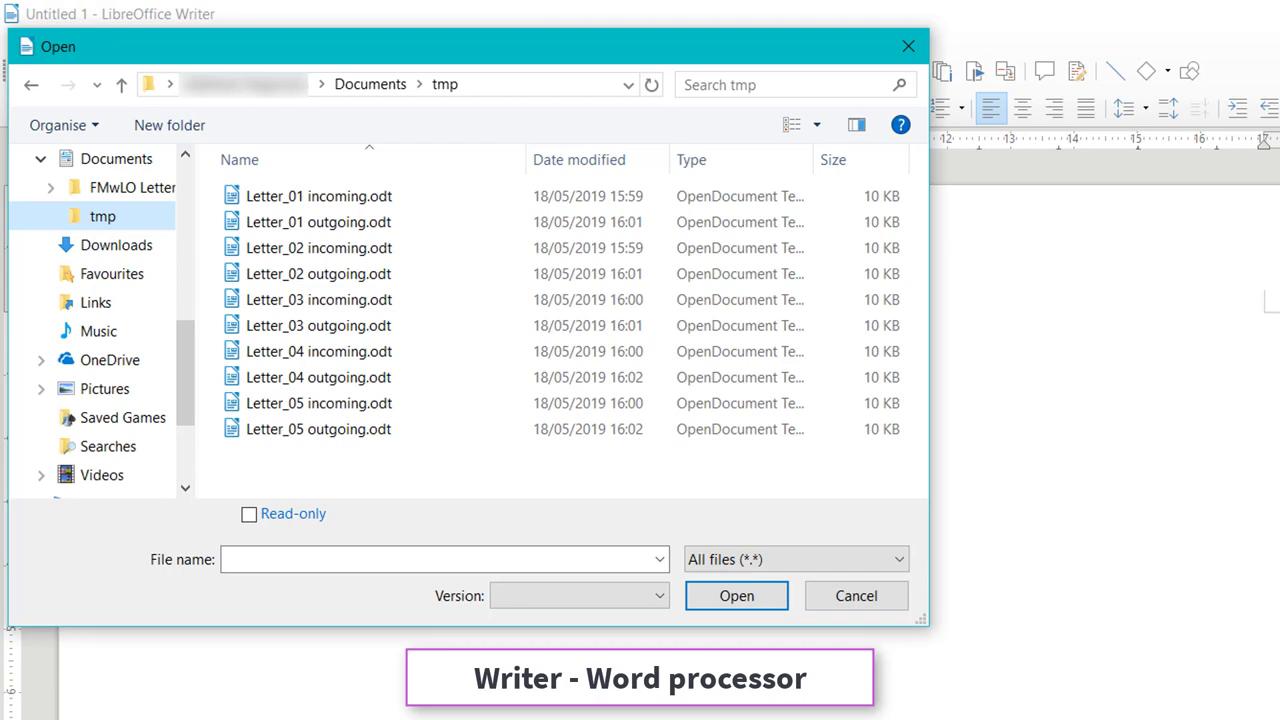
{"action": "left_click", "coordinate": [856, 596]}
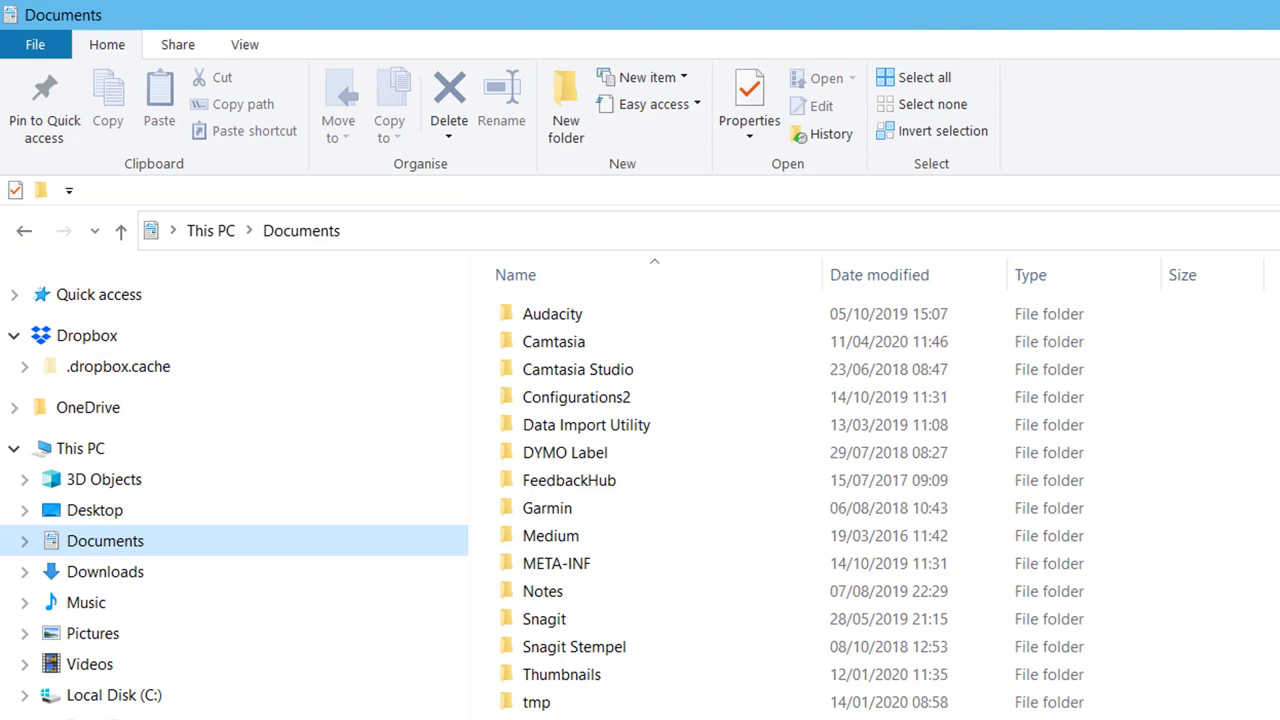
- Launch a new File Explorer window (Win+E) showing the Pictures folder
{"action": "left_click", "coordinate": [16, 704]}
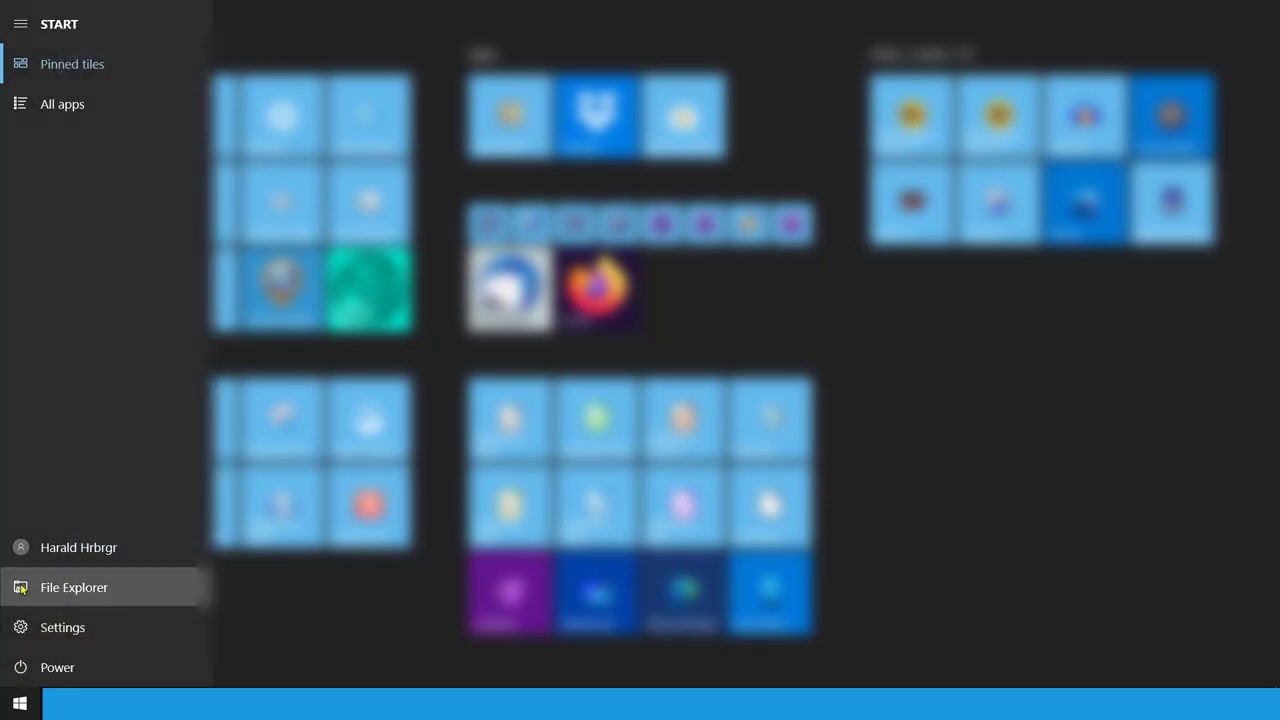
{"action": "key", "text": "Win+E"}
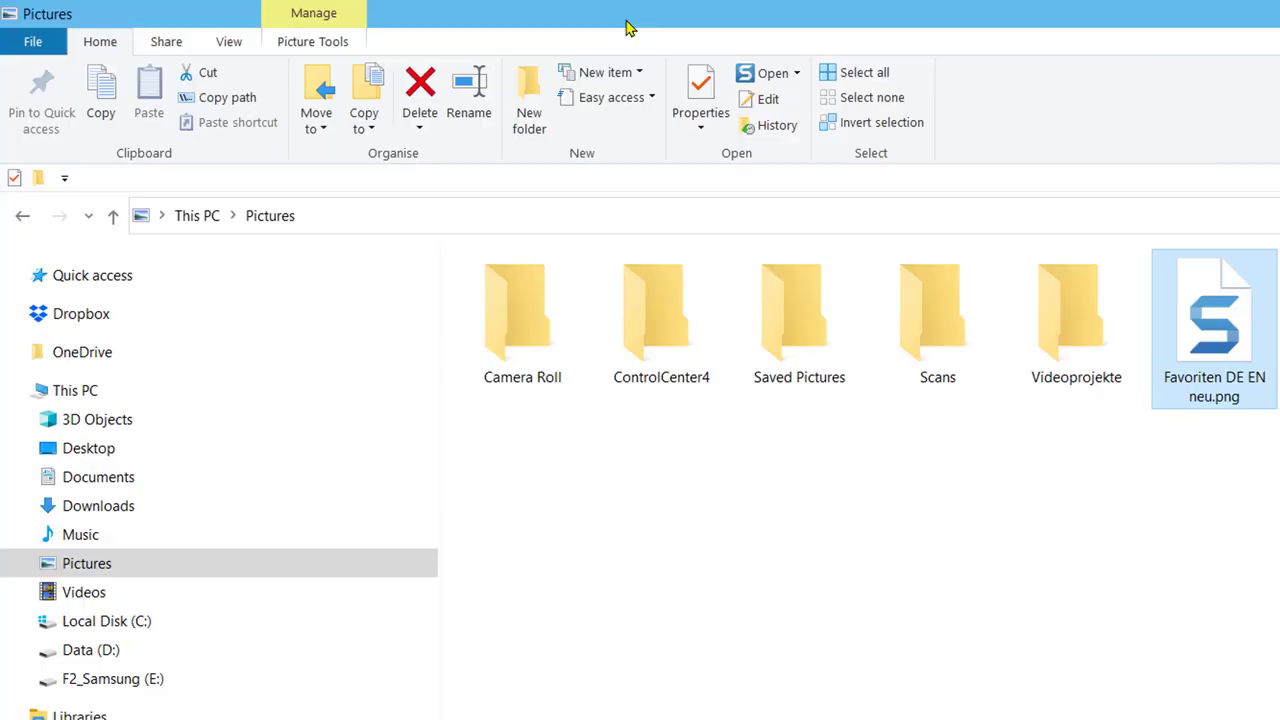
{"action": "mouse_move", "coordinate": [584, 180]}
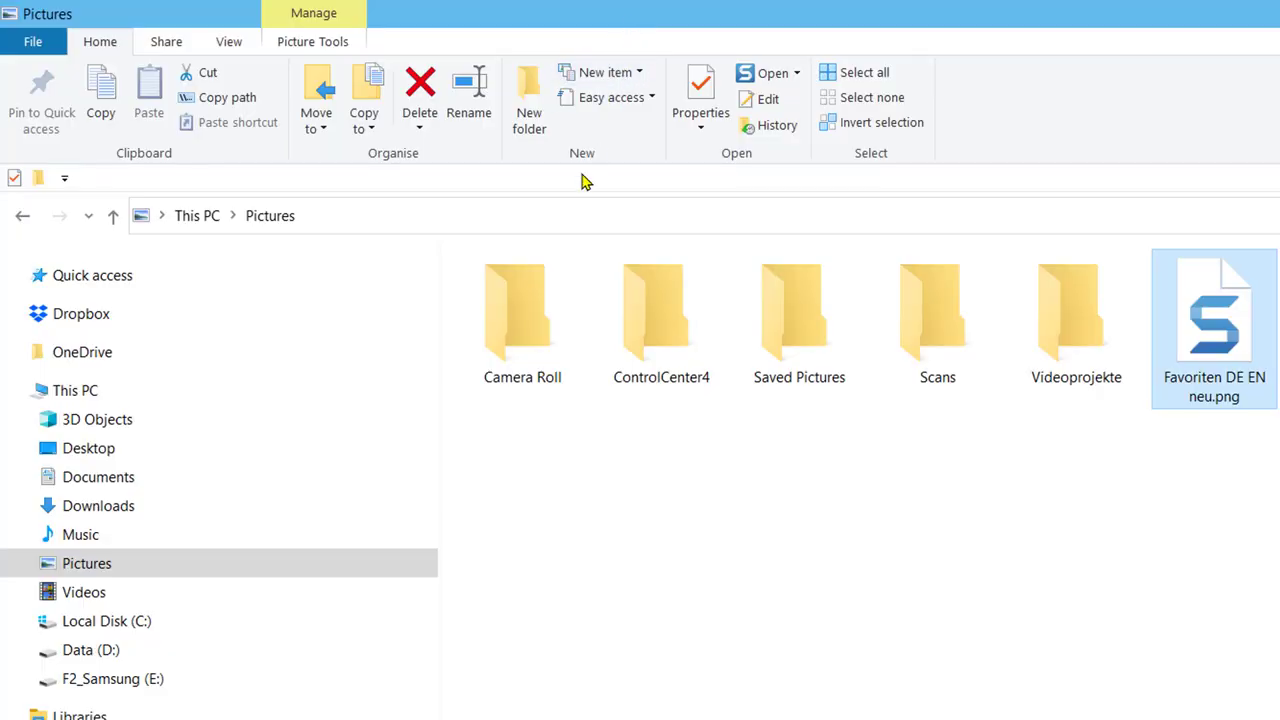
- Create a new folder named Letters inside the Documents folder
{"action": "left_click", "coordinate": [98, 476]}
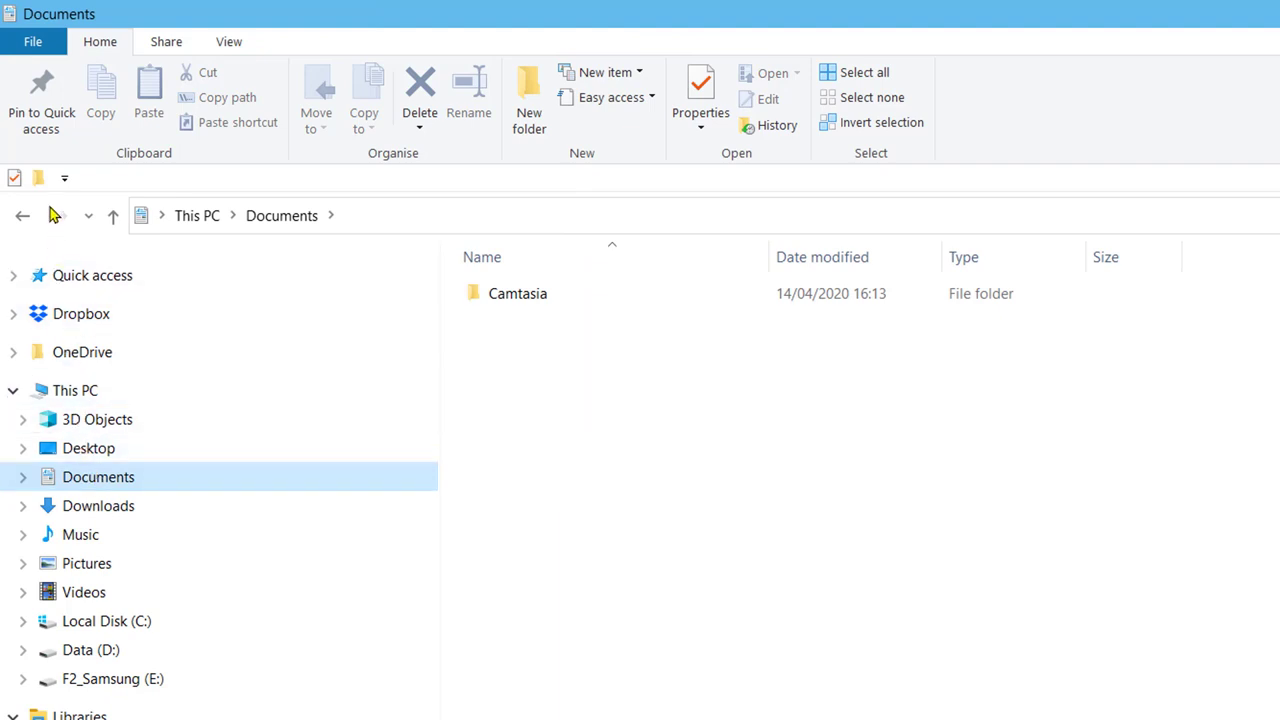
{"action": "mouse_move", "coordinate": [40, 178]}
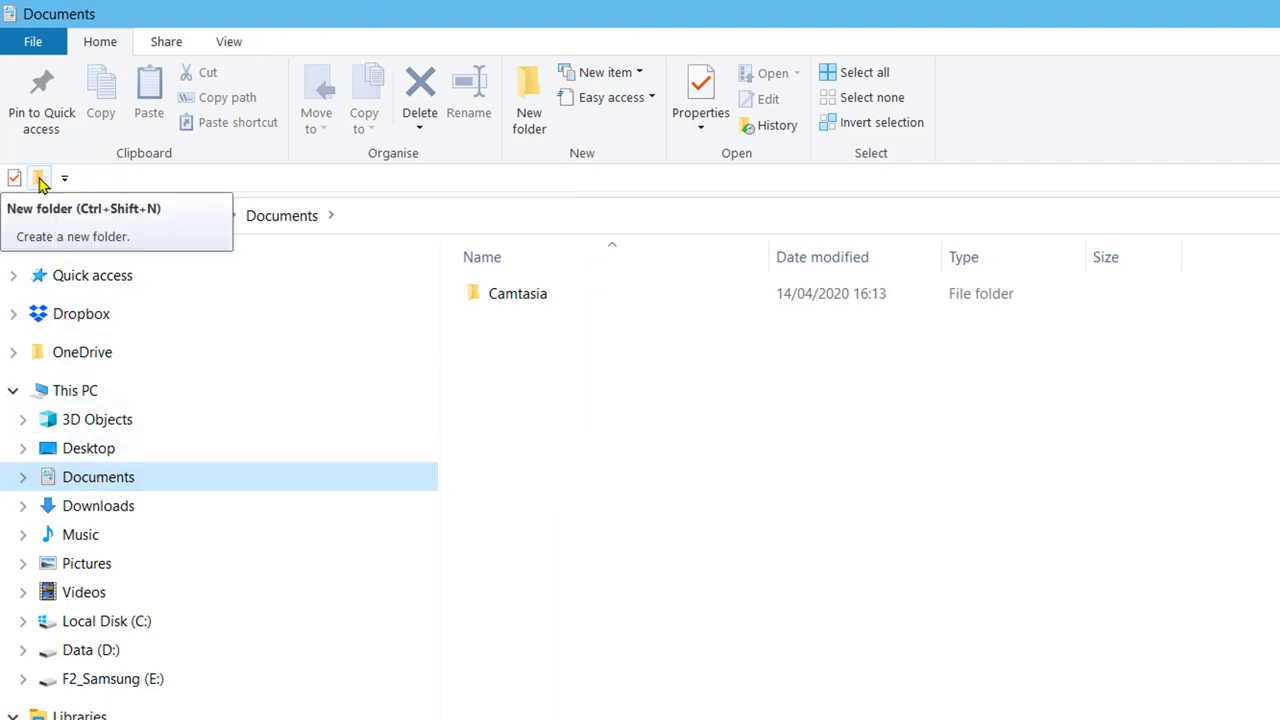
{"action": "left_click", "coordinate": [40, 178]}
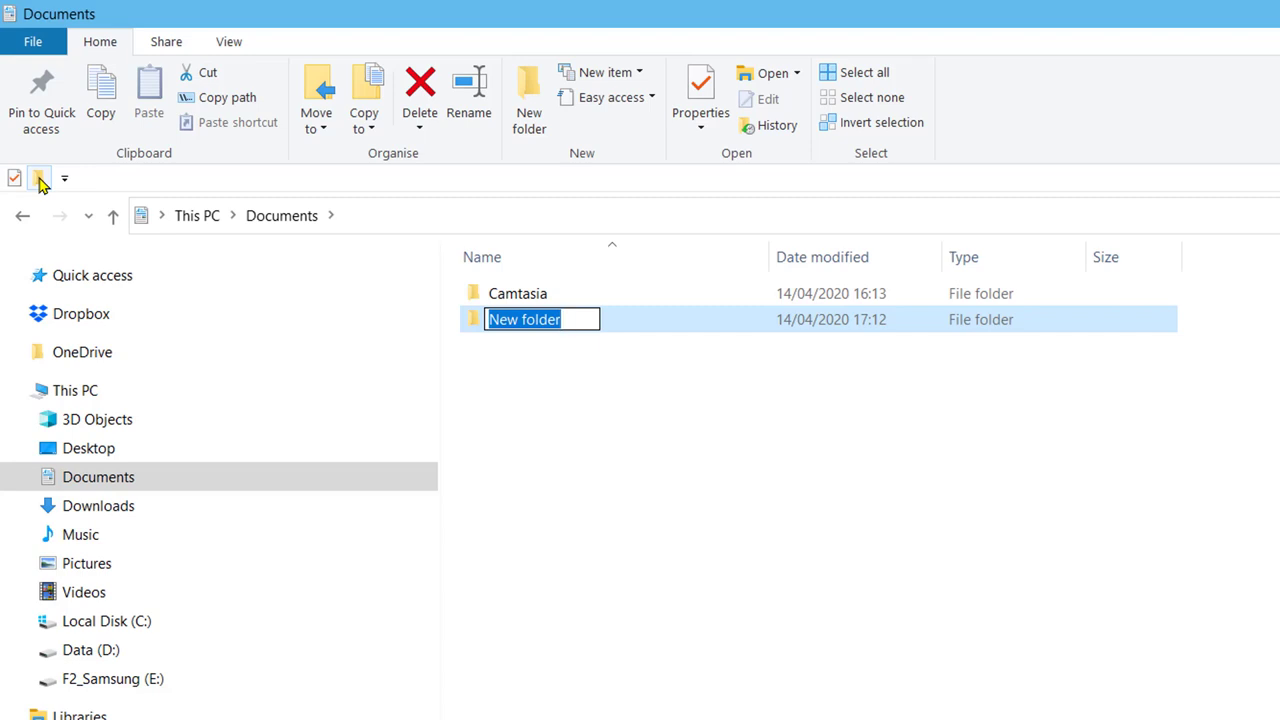
{"action": "type", "text": "Letters"}
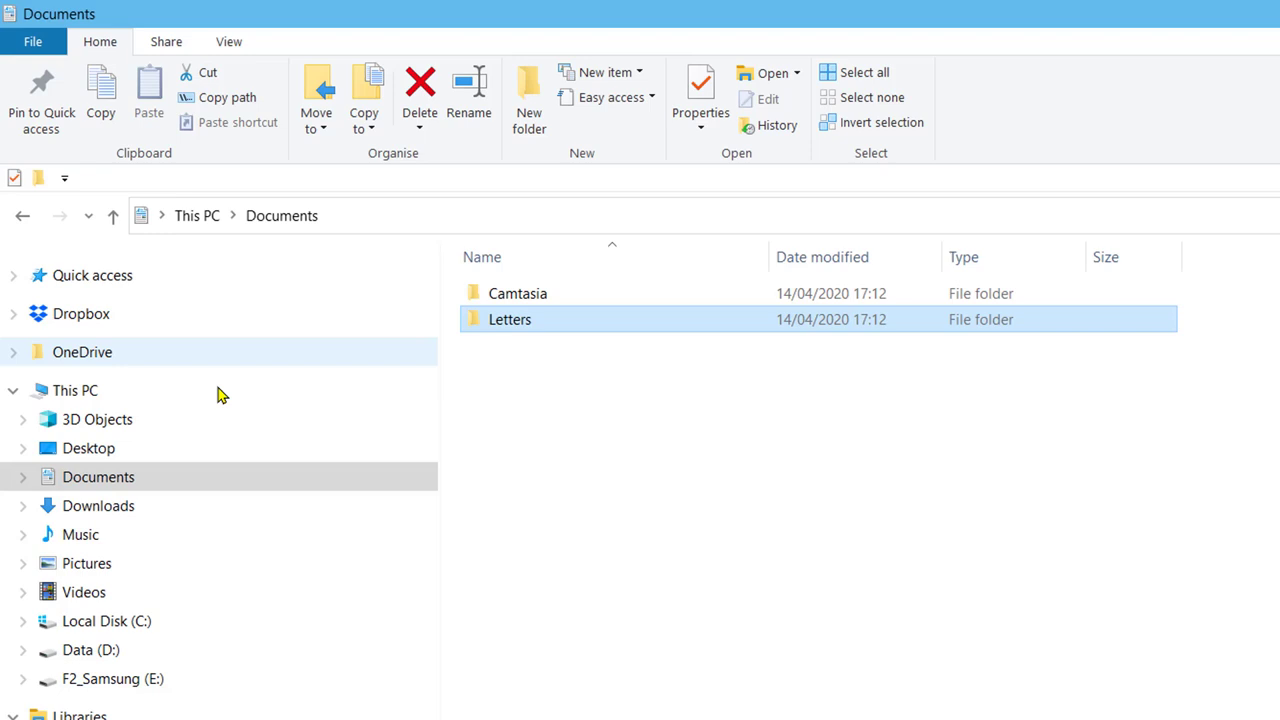
- Inside the Letters folder, create the subfolders Letters out and Letters in
{"action": "left_click", "coordinate": [22, 476]}
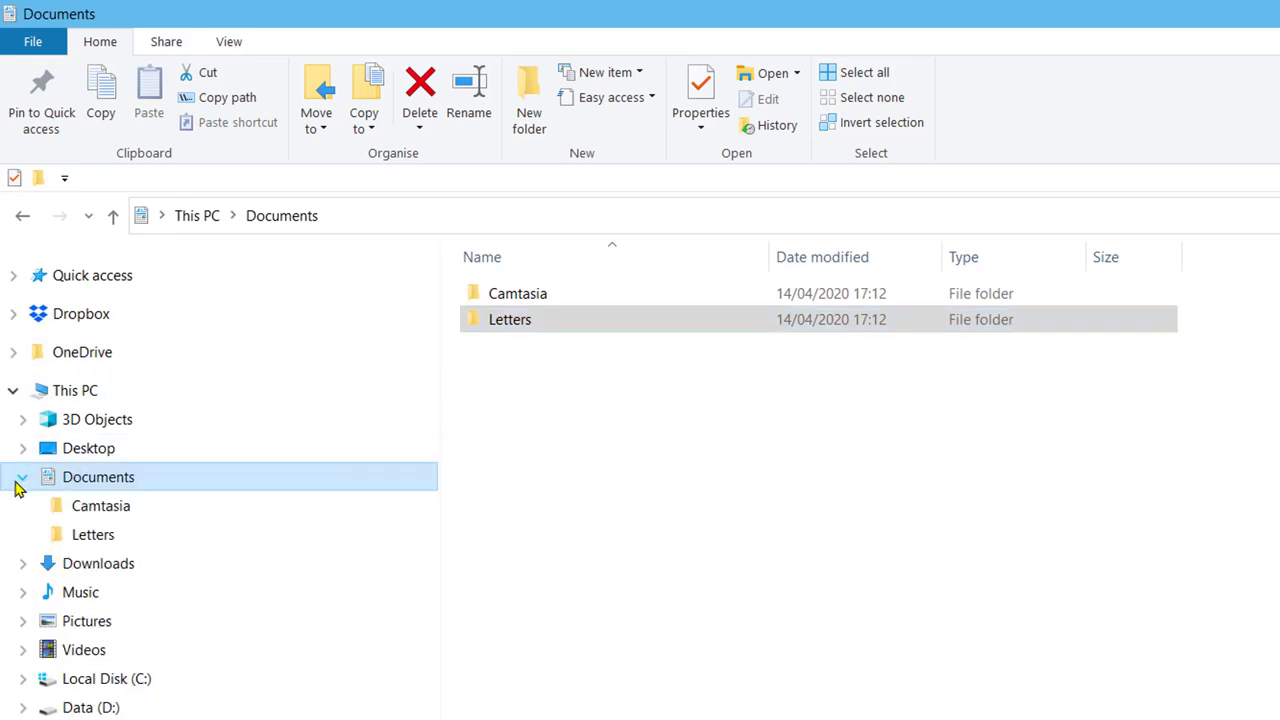
{"action": "double_click", "coordinate": [510, 320]}
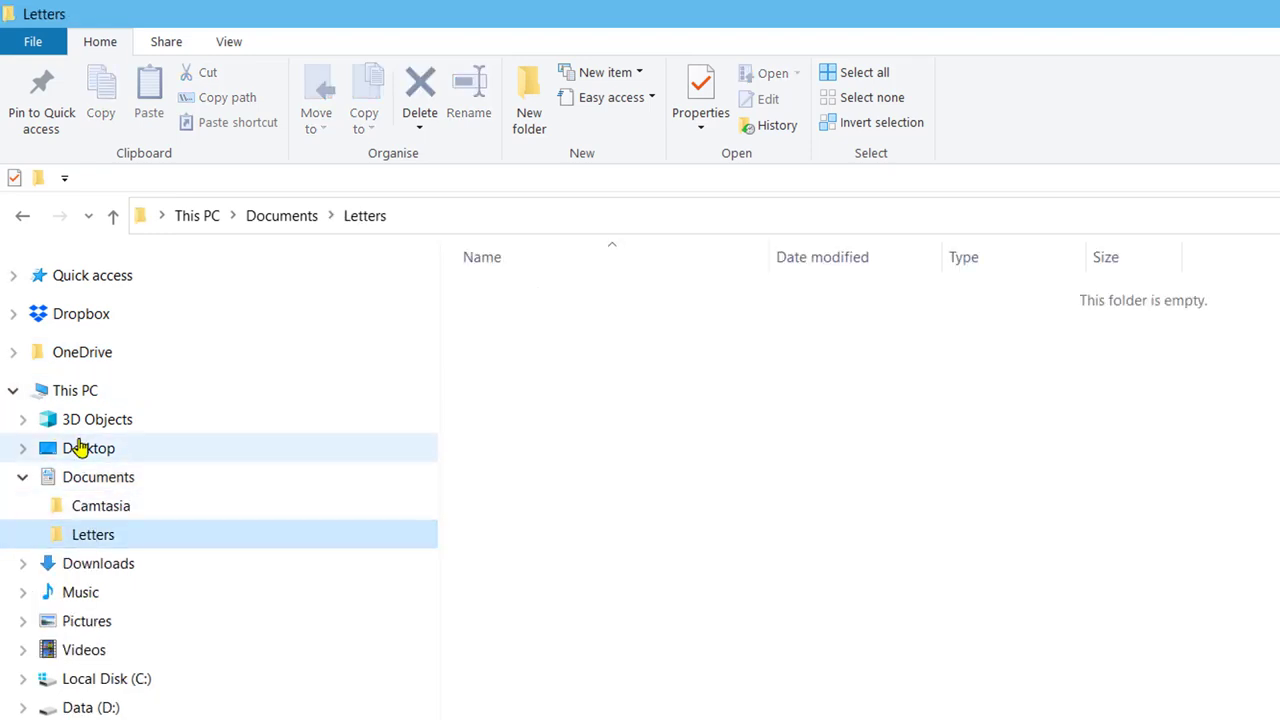
{"action": "left_click", "coordinate": [528, 98]}
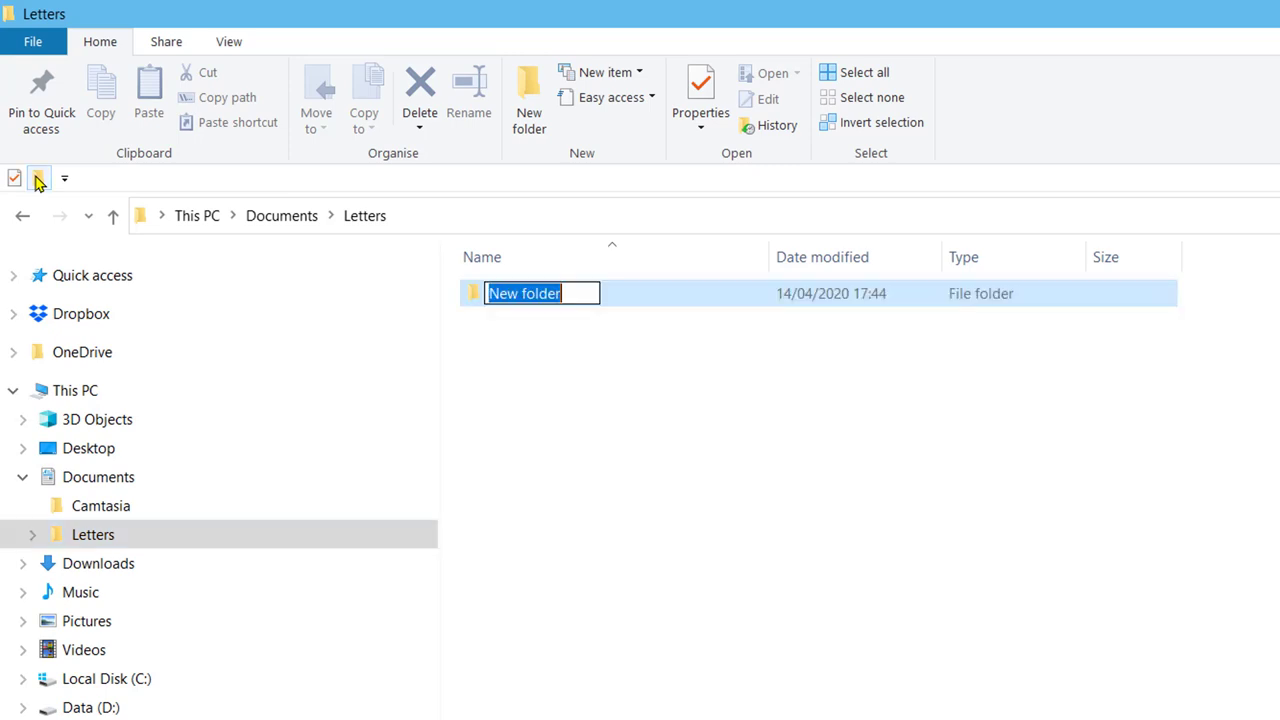
{"action": "type", "text": "L"}
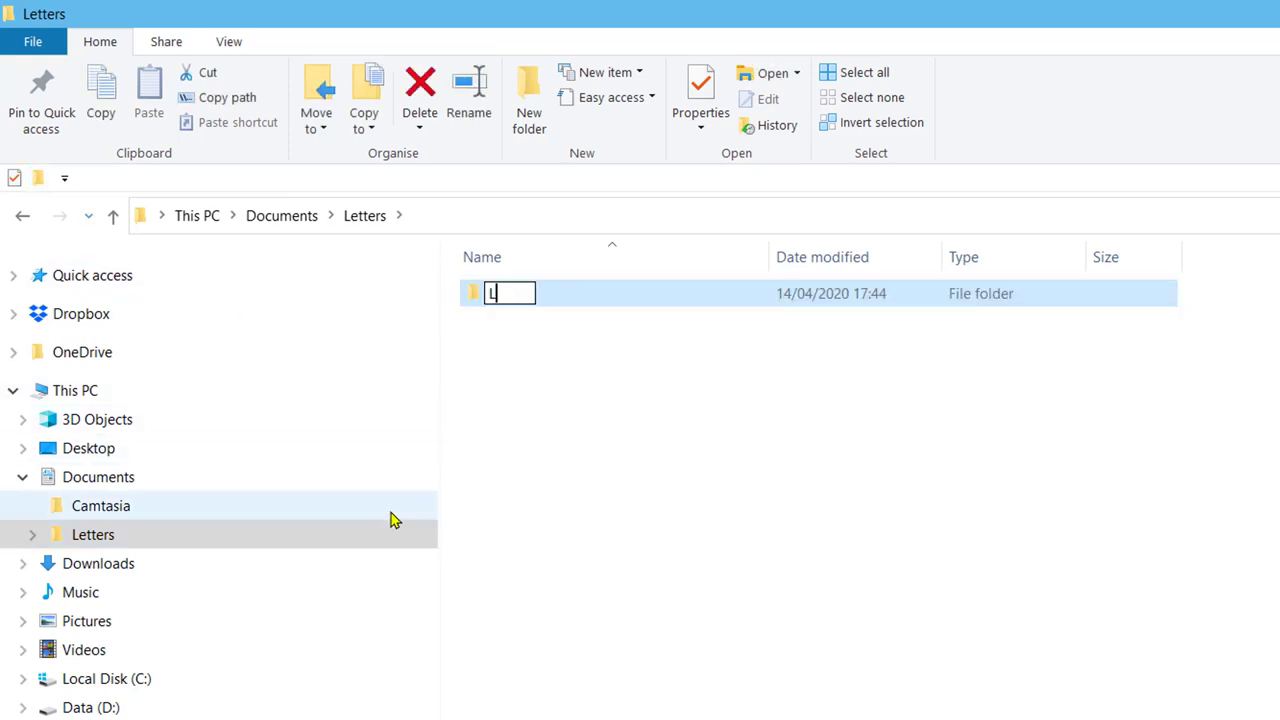
{"action": "type", "text": "etters out"}
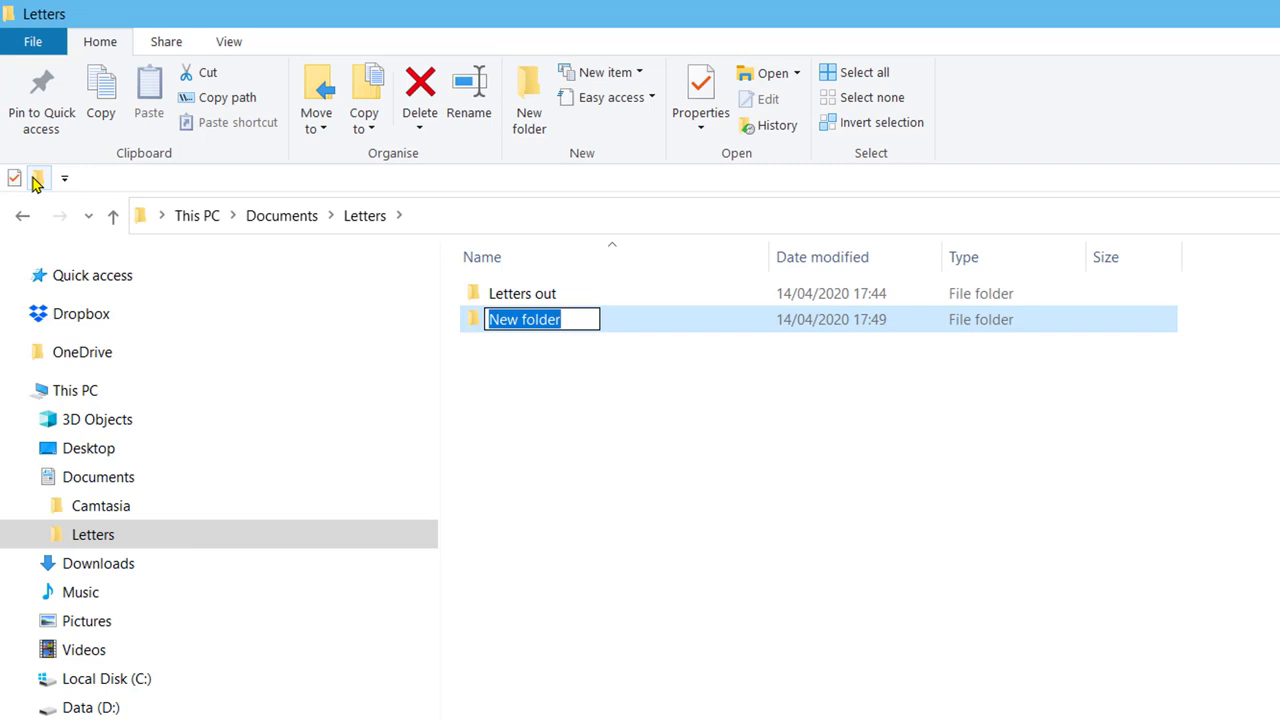
{"action": "type", "text": "Letters in"}
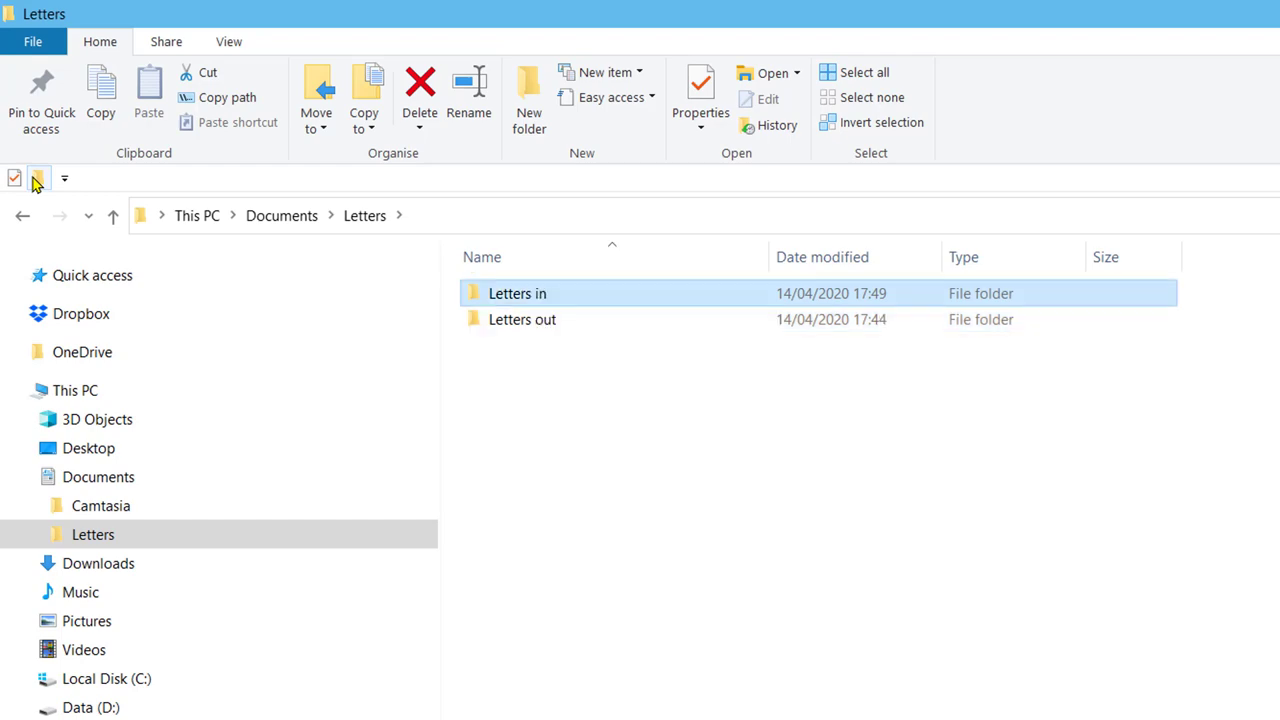
- Rename the Letters out subfolder to Letters outgoing
{"action": "left_click", "coordinate": [88, 564]}
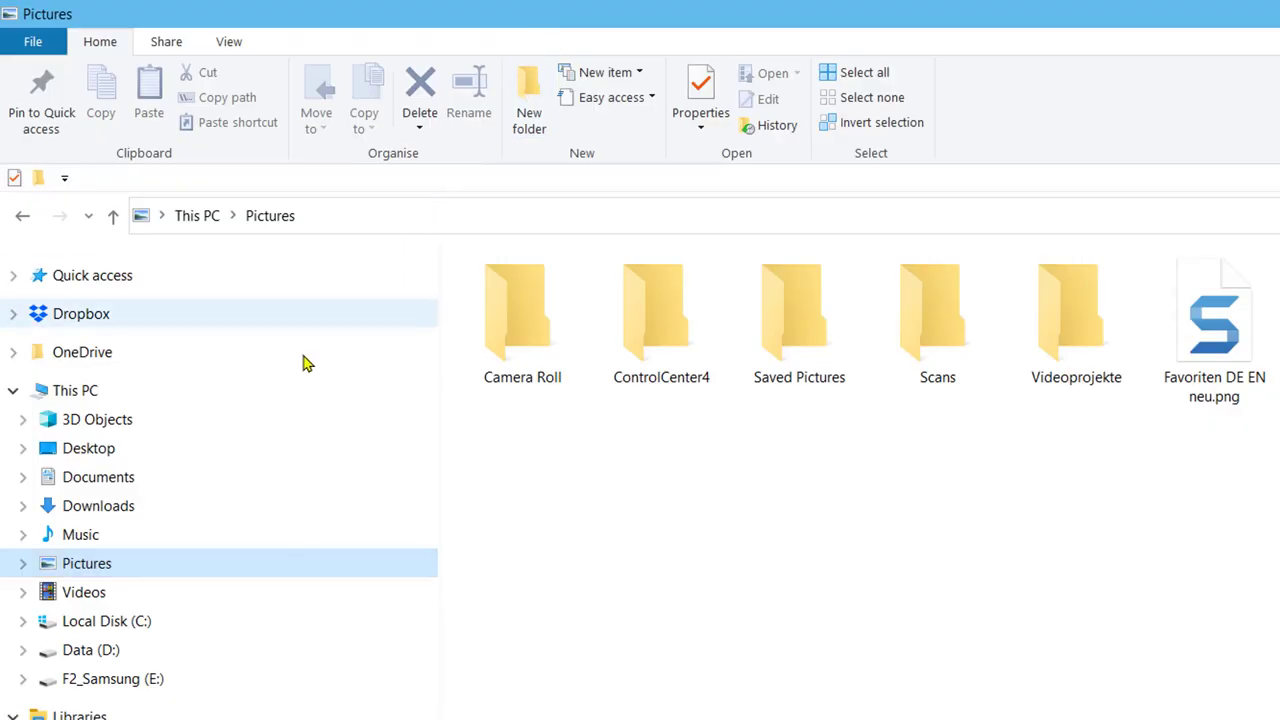
{"action": "left_click", "coordinate": [22, 476]}
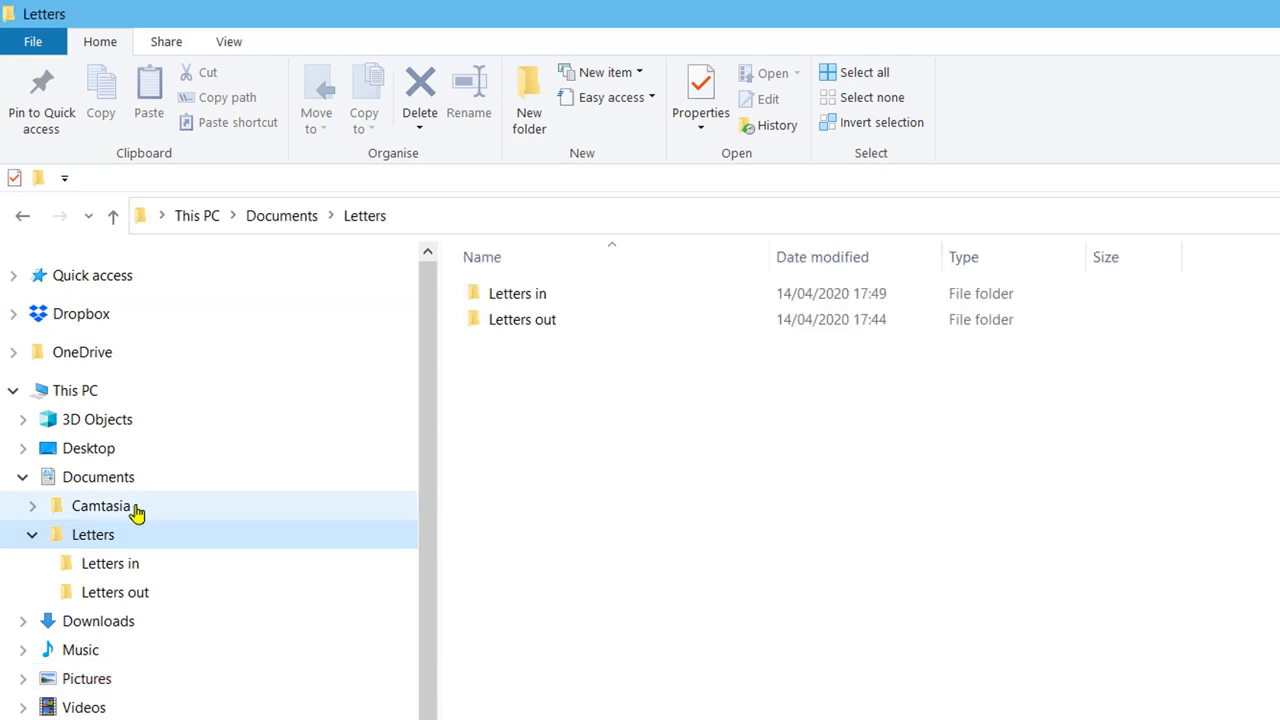
{"action": "right_click", "coordinate": [522, 320]}
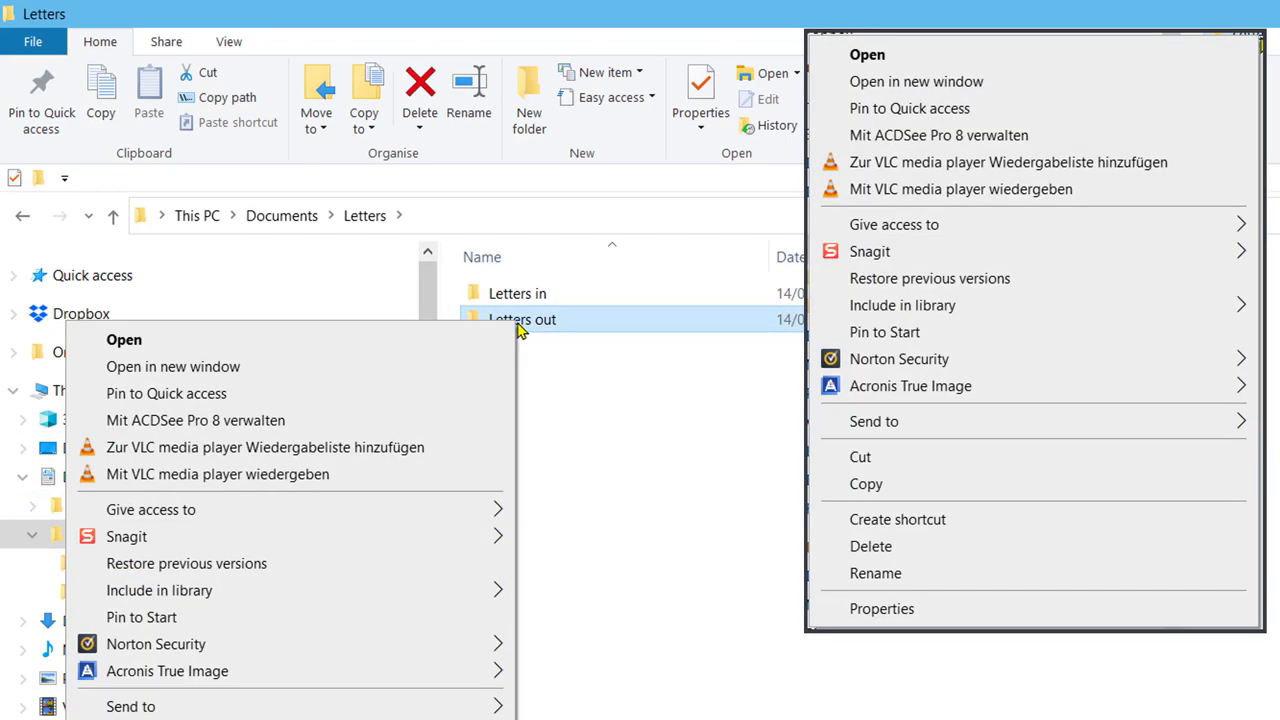
{"action": "mouse_move", "coordinate": [876, 572]}
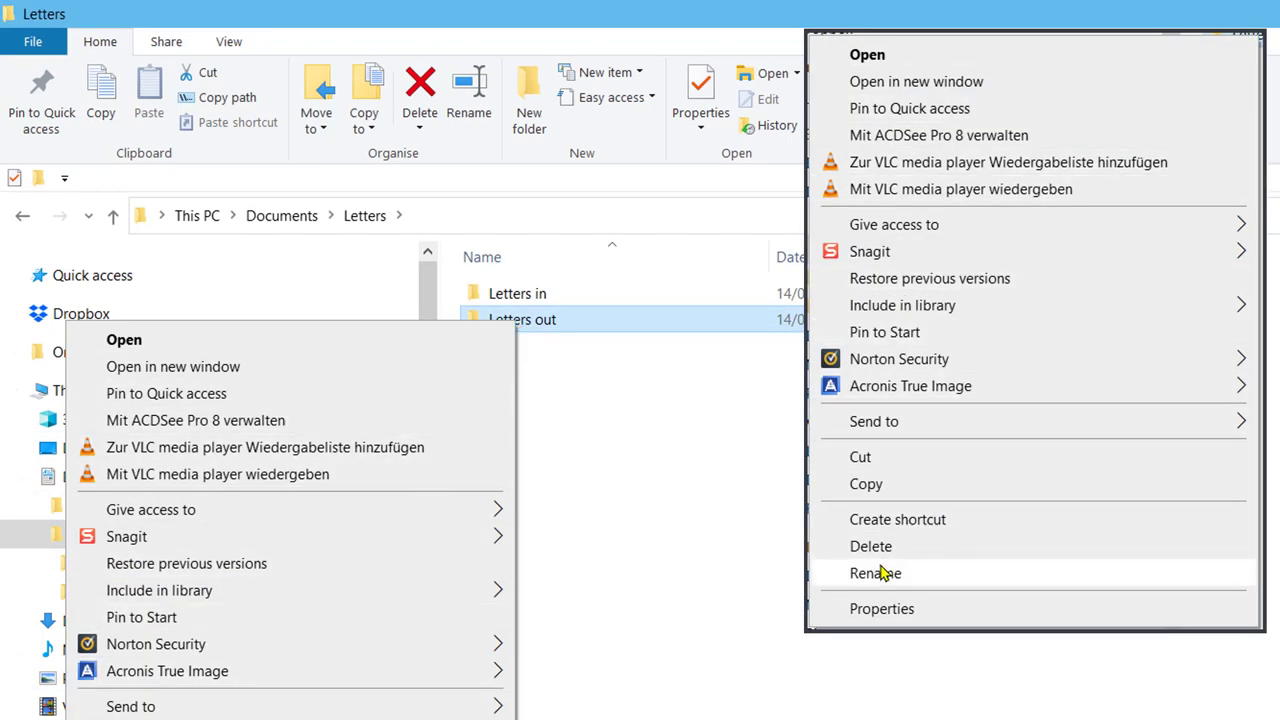
{"action": "left_click", "coordinate": [876, 572]}
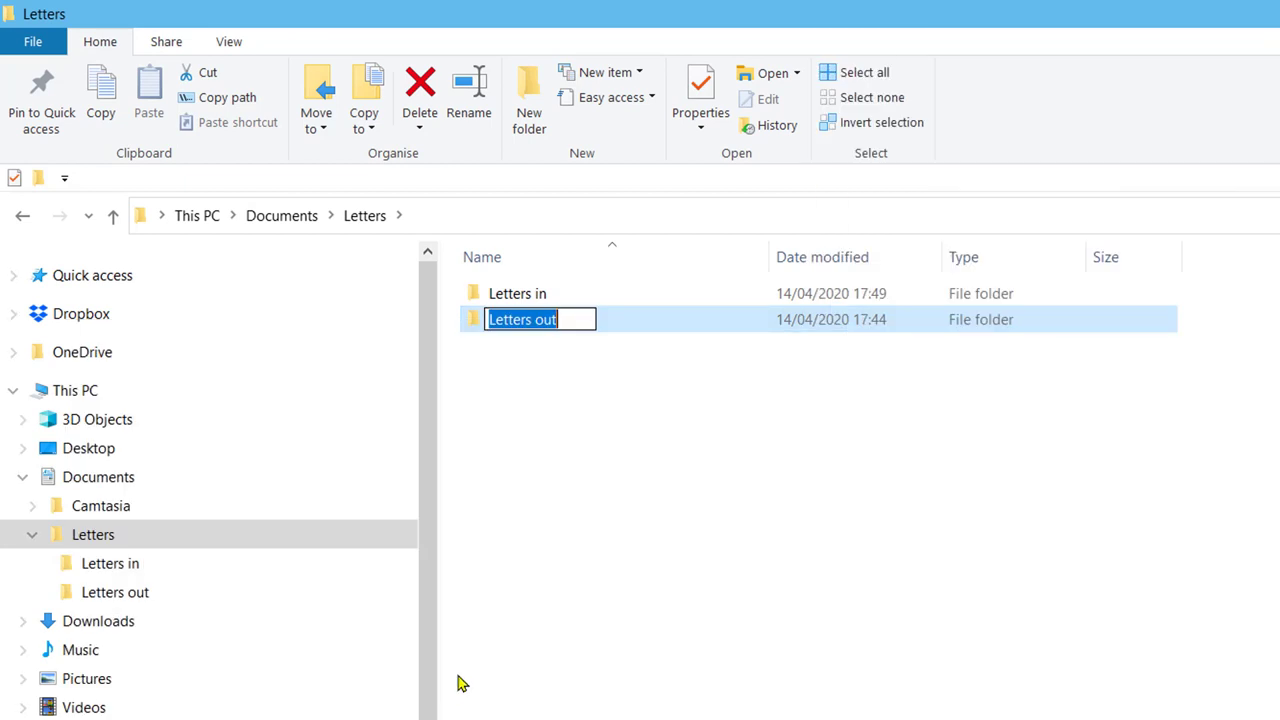
{"action": "mouse_move", "coordinate": [560, 344]}
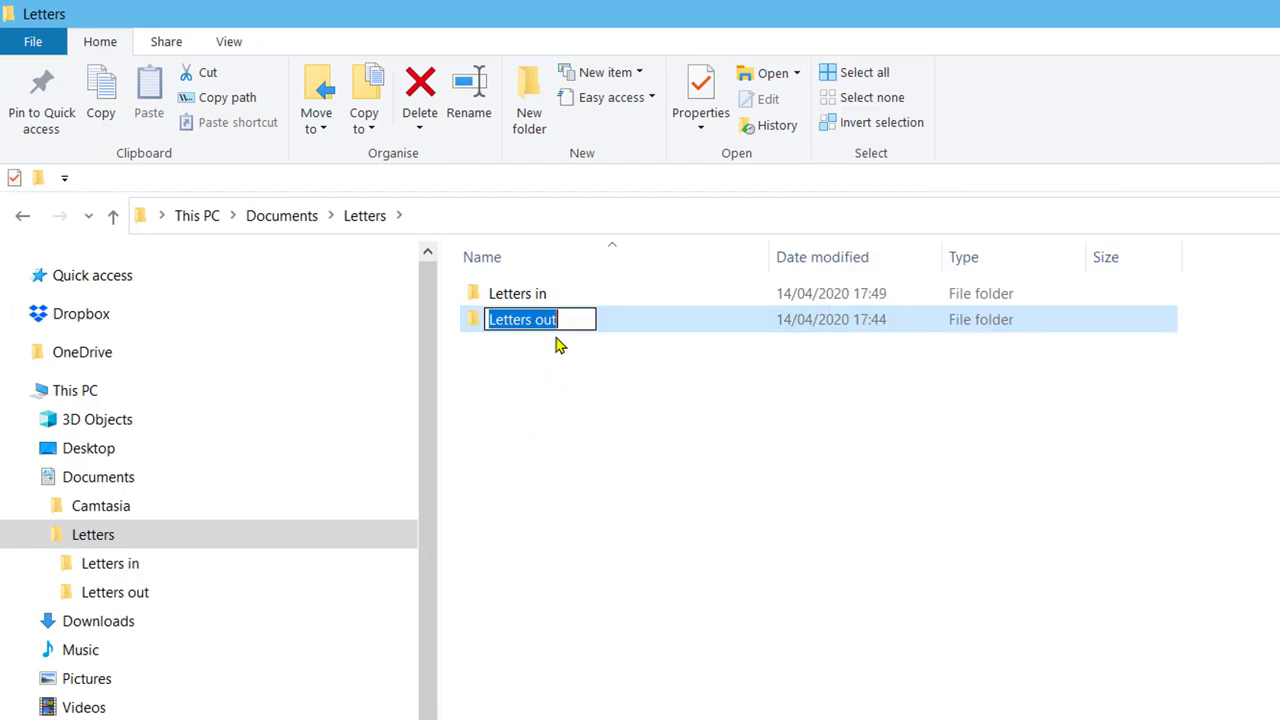
{"action": "left_click", "coordinate": [570, 320]}
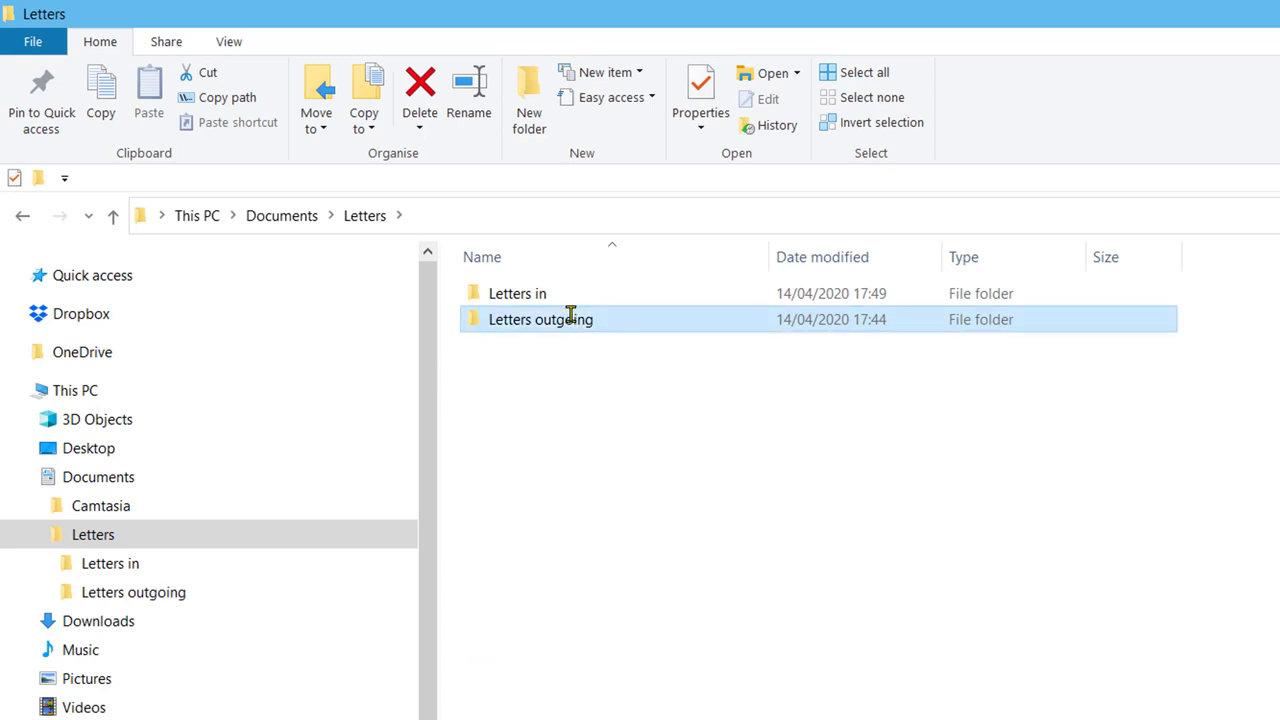
{"action": "mouse_move", "coordinate": [930, 24]}
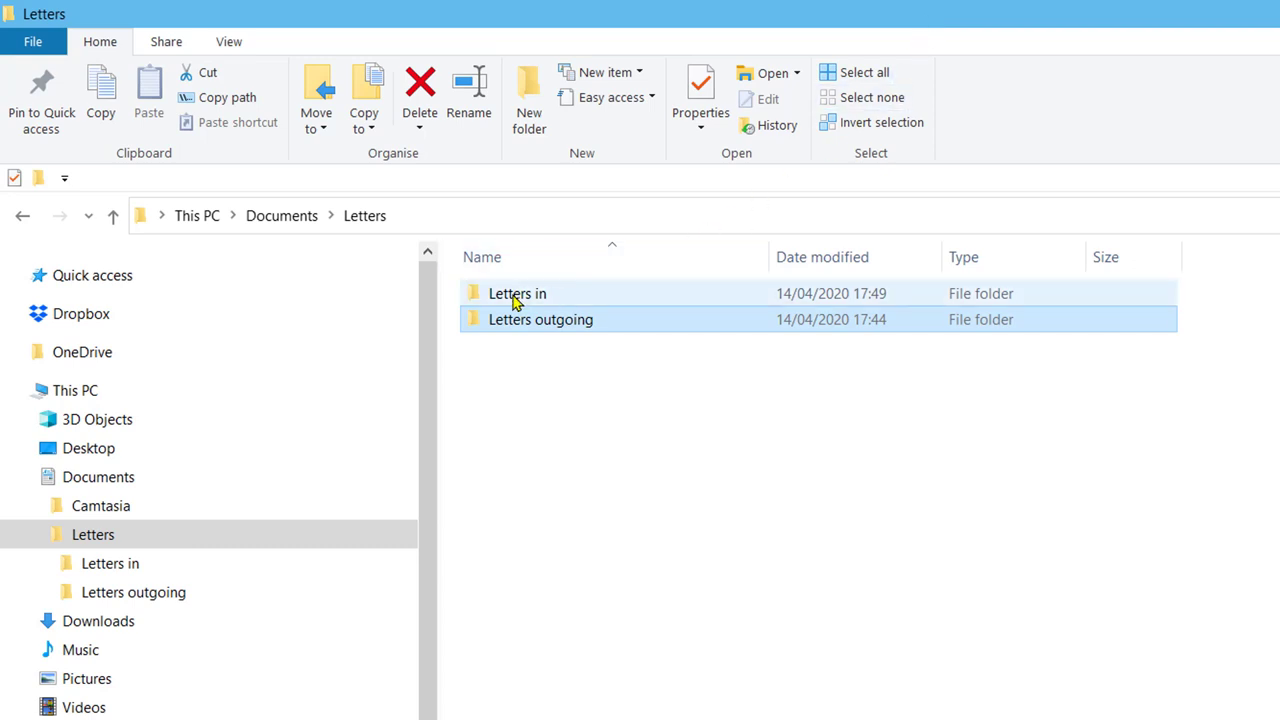
- Rename the Letters in subfolder to Letters incoming
{"action": "left_click", "coordinate": [516, 292]}
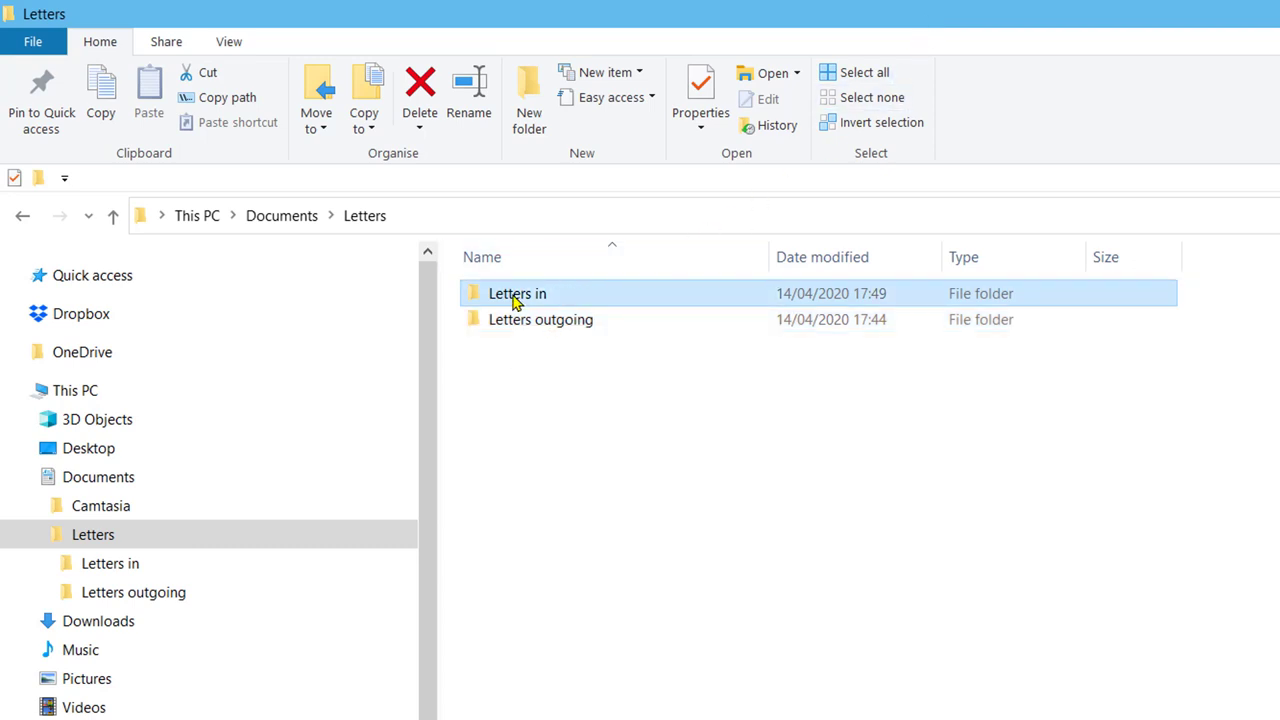
{"action": "right_click", "coordinate": [516, 292]}
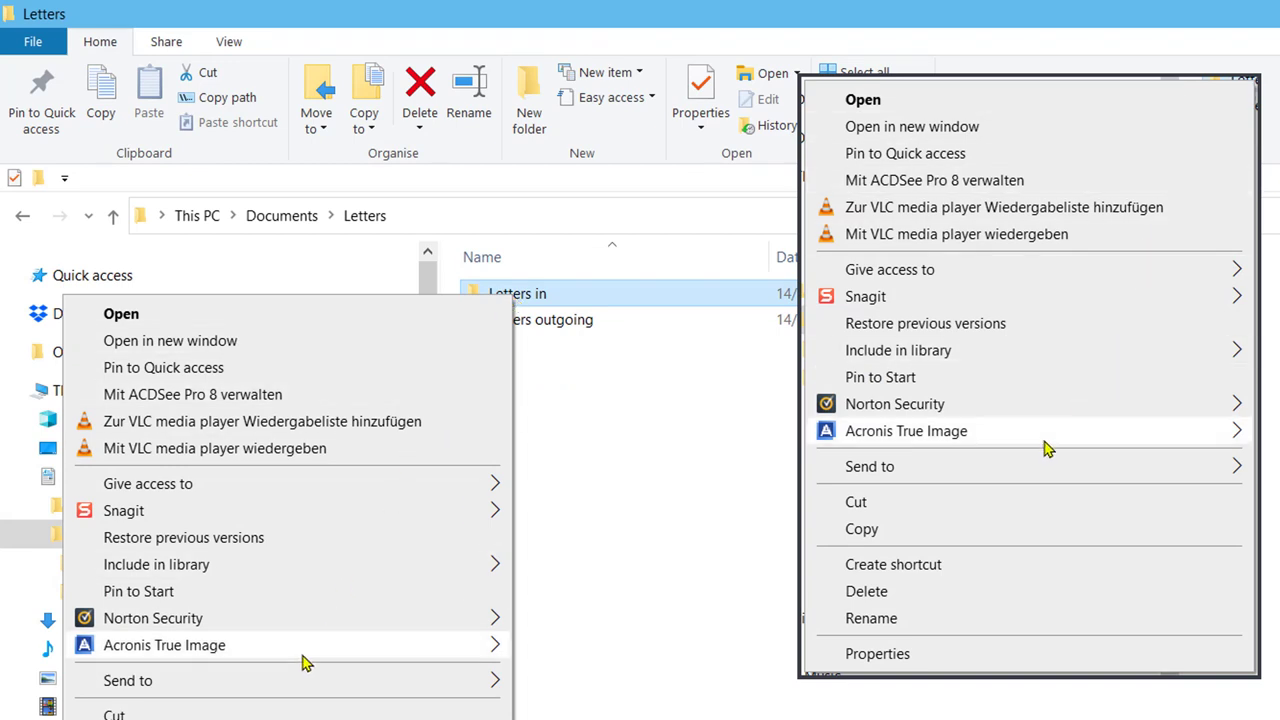
{"action": "mouse_move", "coordinate": [910, 618]}
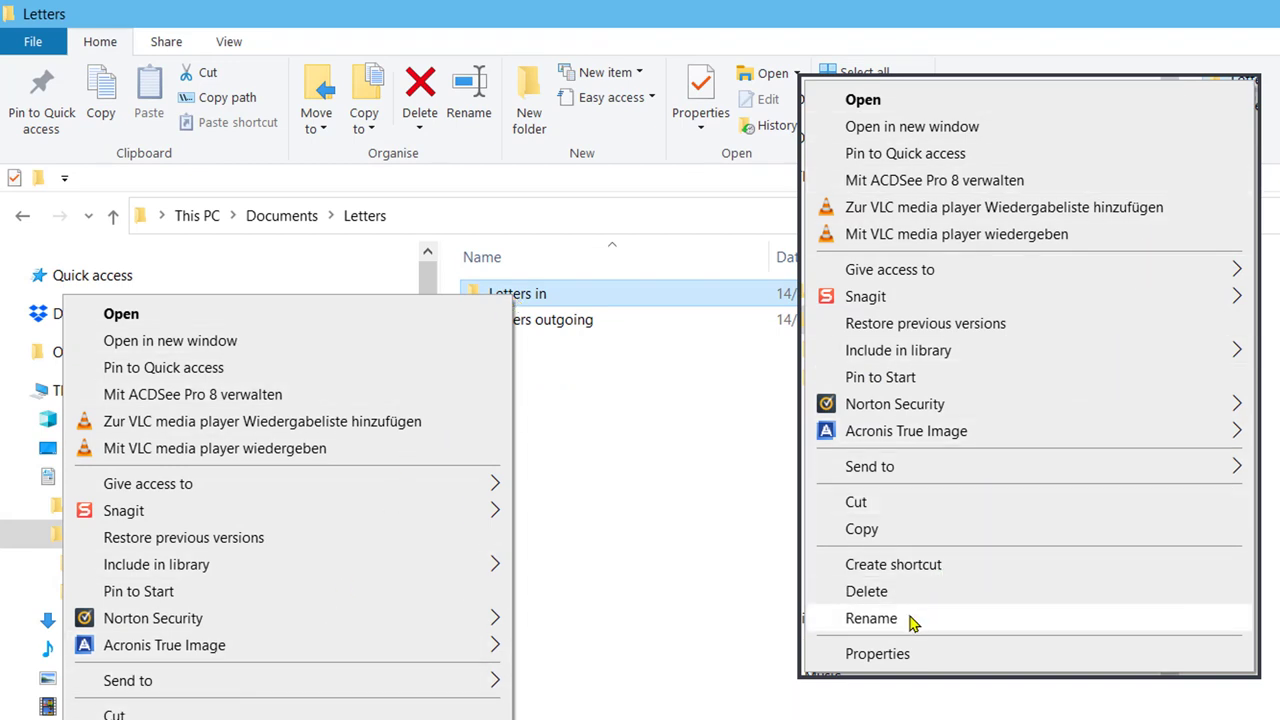
{"action": "left_click", "coordinate": [872, 618]}
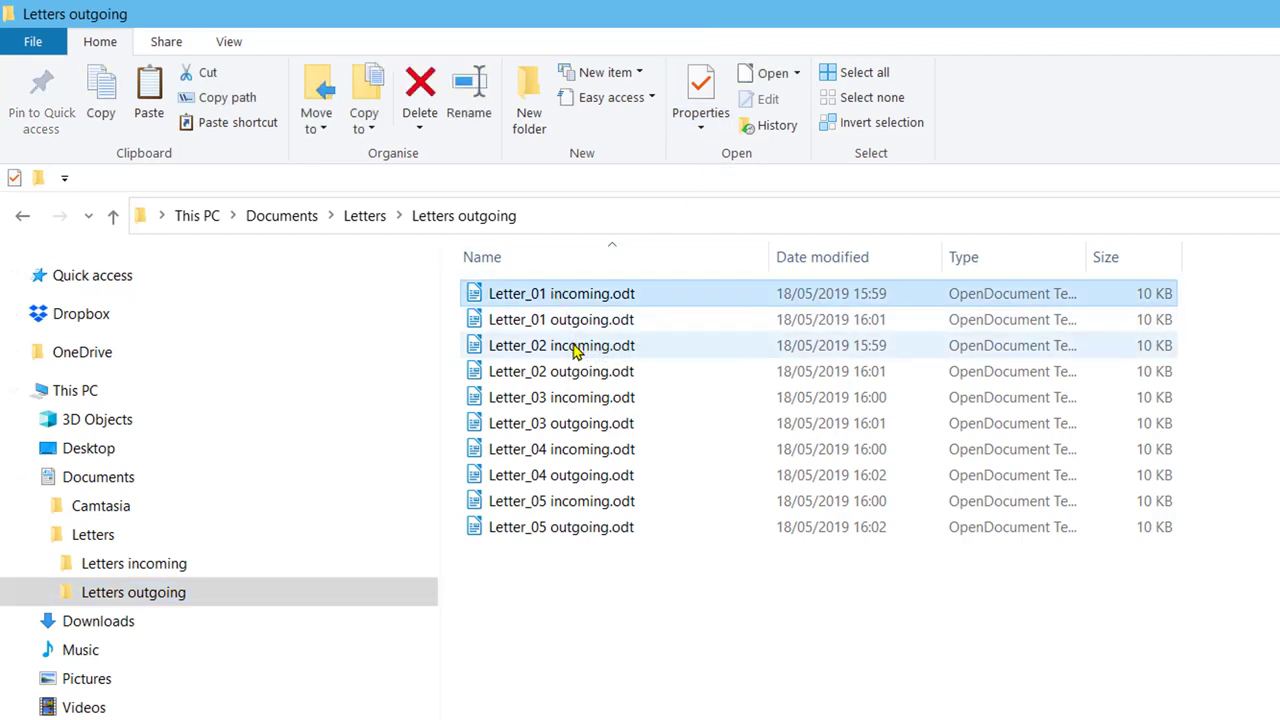
- Select the incoming letters Letter_01 to Letter_05 incoming.odt in Letters outgoing
{"action": "left_click", "coordinate": [560, 396]}
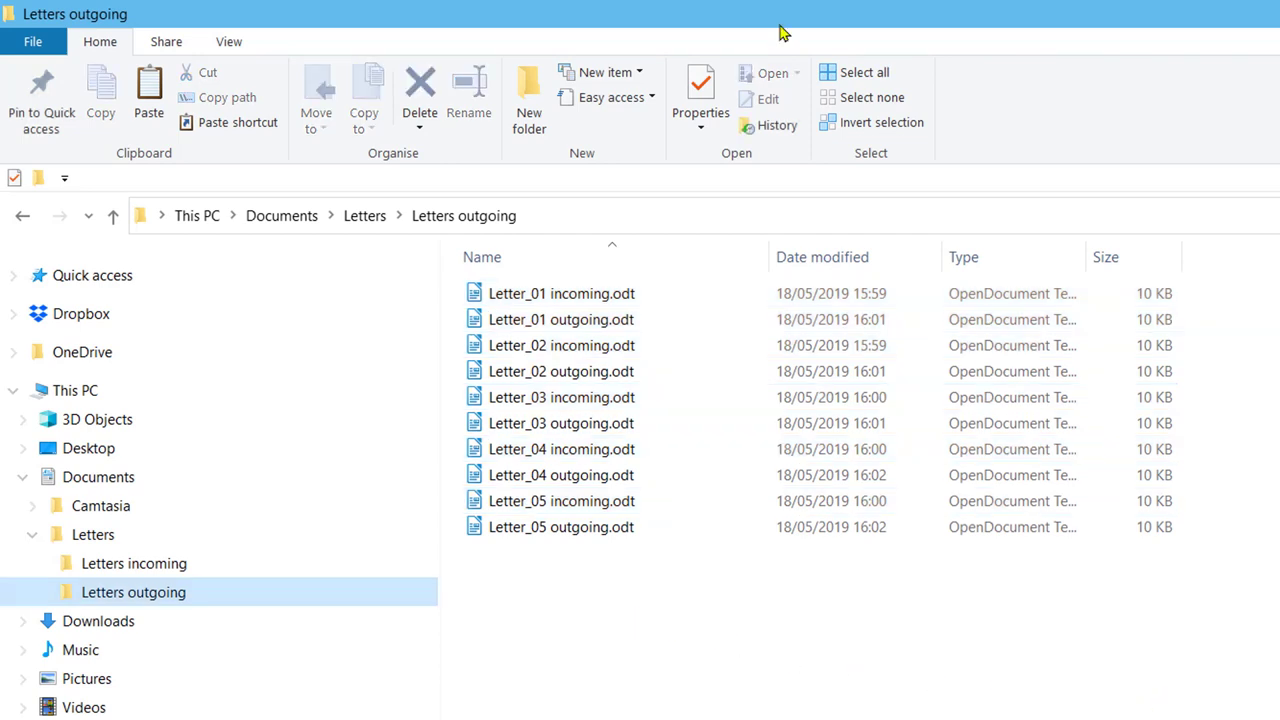
{"action": "mouse_move", "coordinate": [780, 54]}
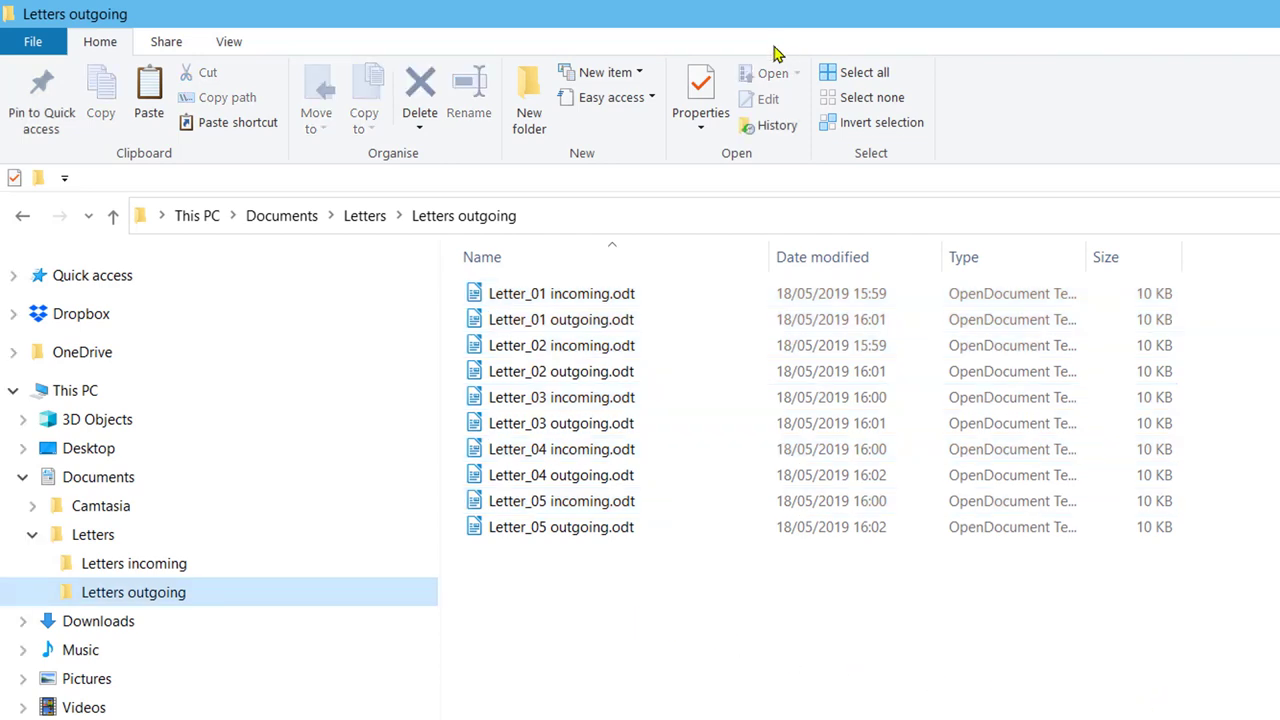
{"action": "left_click", "coordinate": [560, 292]}
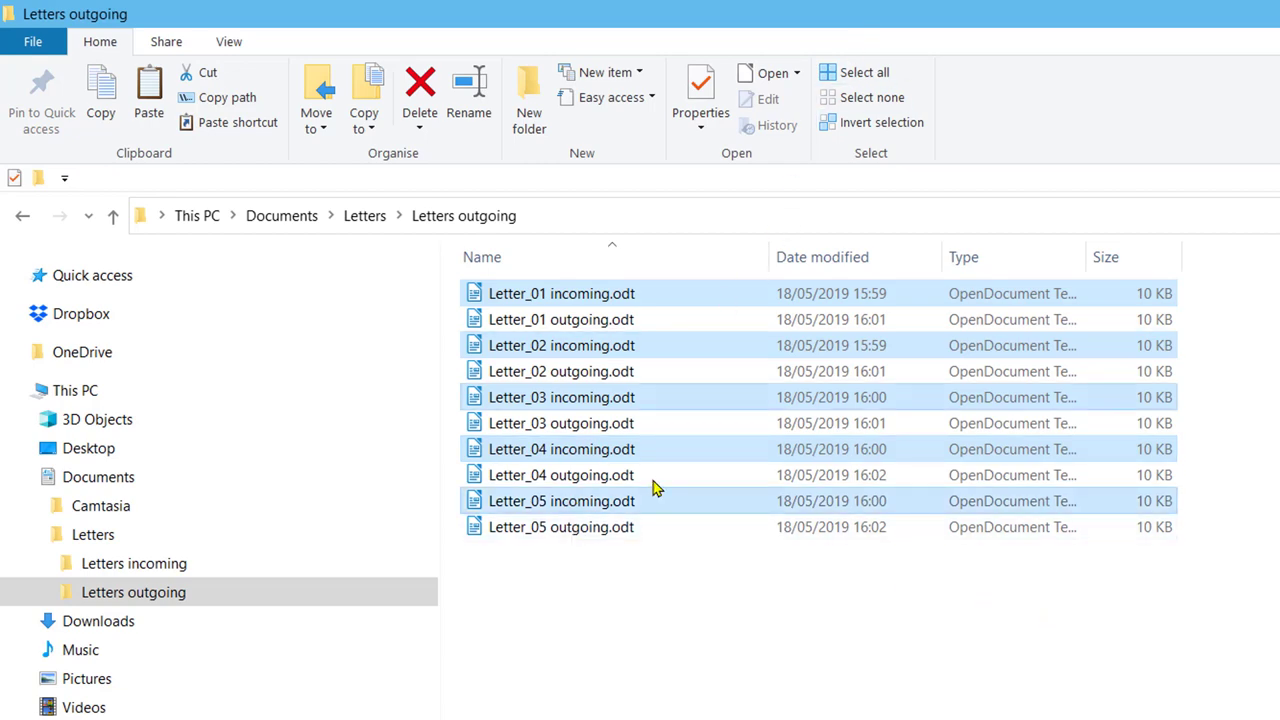
{"action": "mouse_move", "coordinate": [544, 508]}
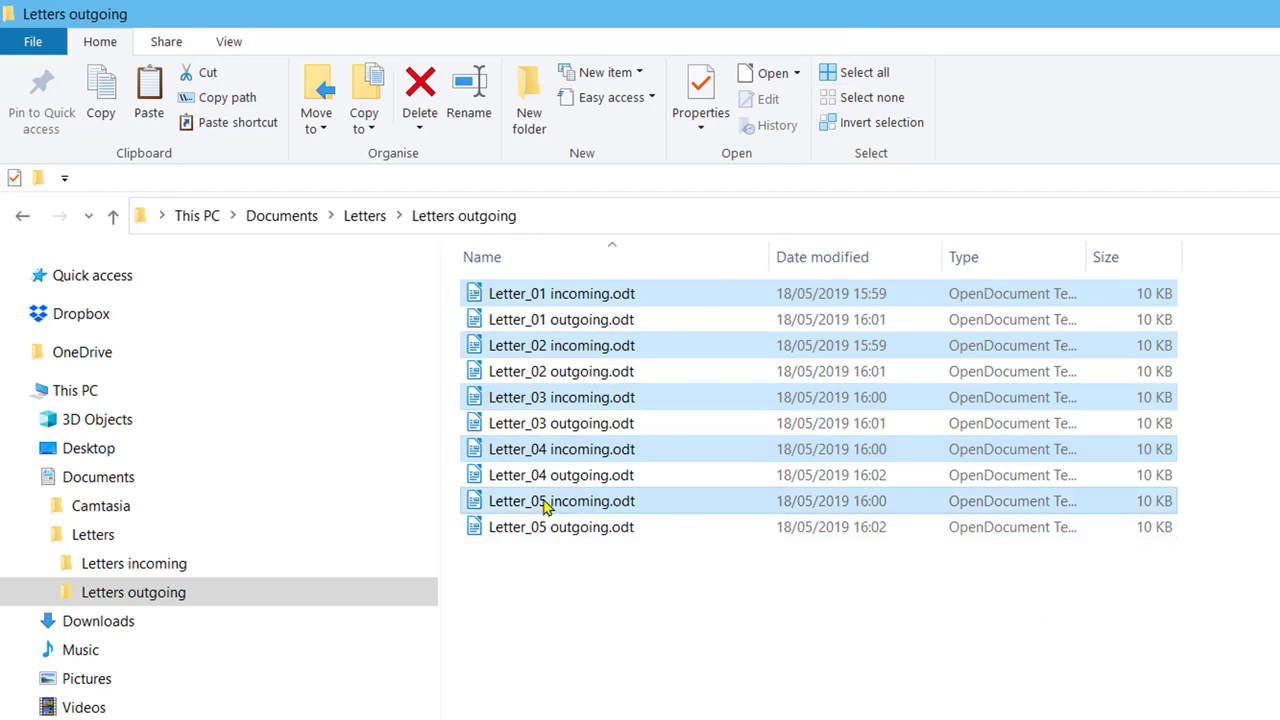
- Cut the five selected incoming letters and paste them into the Letters incoming folder
{"action": "right_click", "coordinate": [560, 500]}
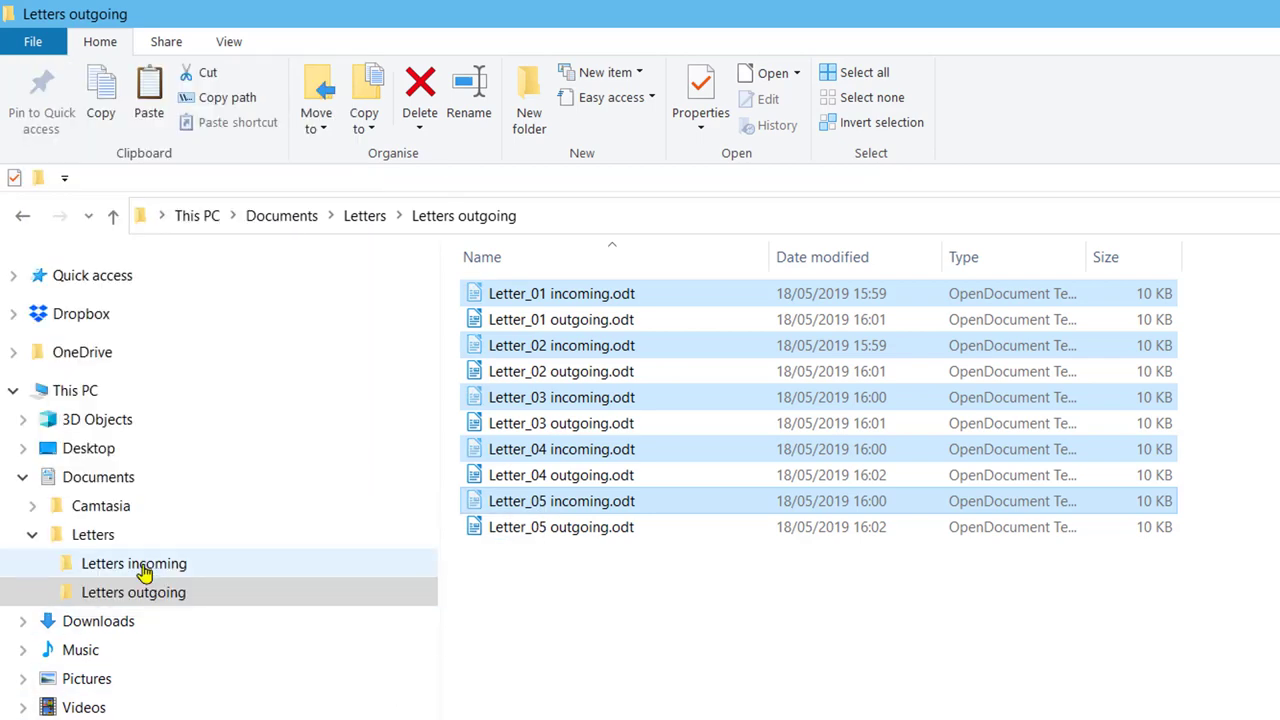
{"action": "right_click", "coordinate": [132, 564]}
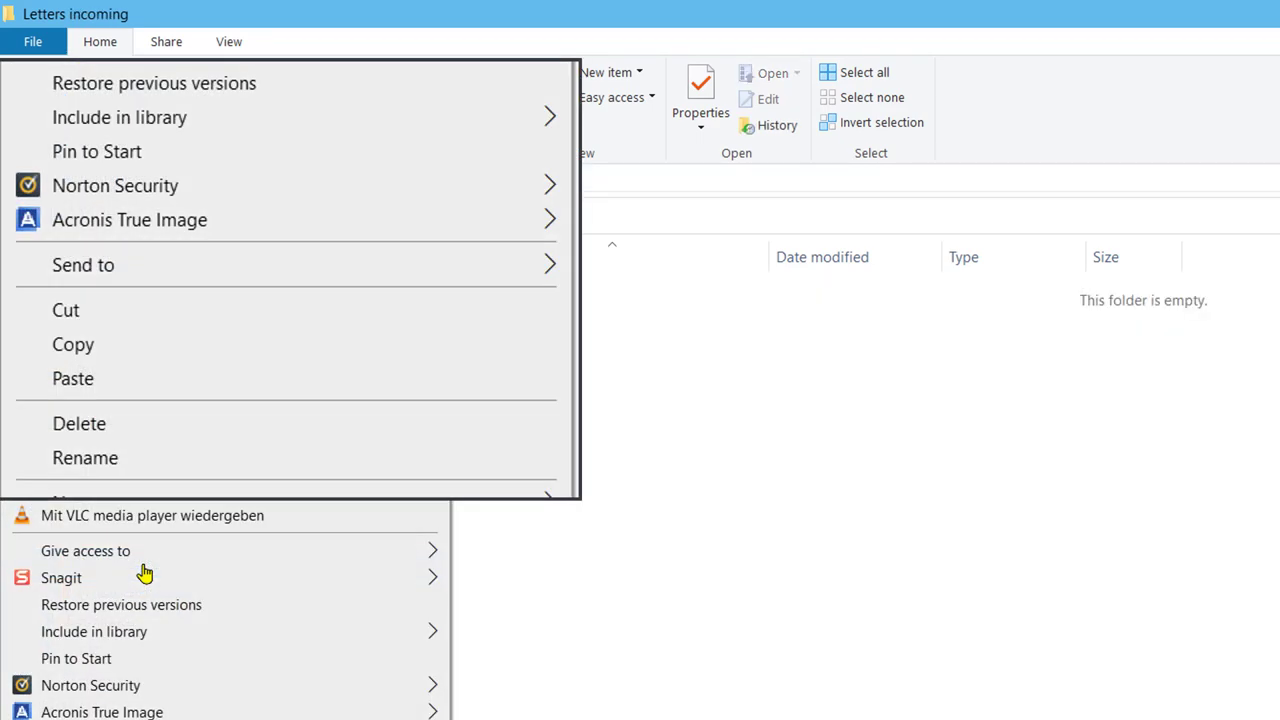
{"action": "mouse_move", "coordinate": [148, 390]}
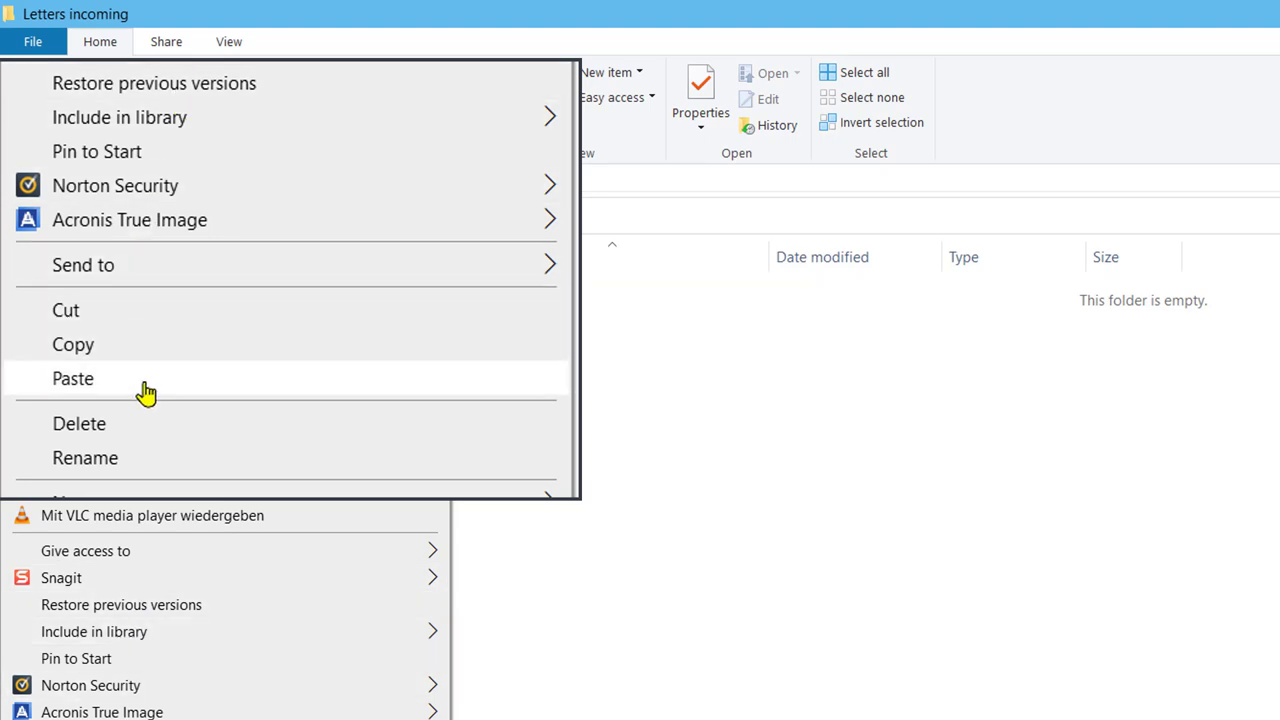
{"action": "left_click", "coordinate": [72, 378]}
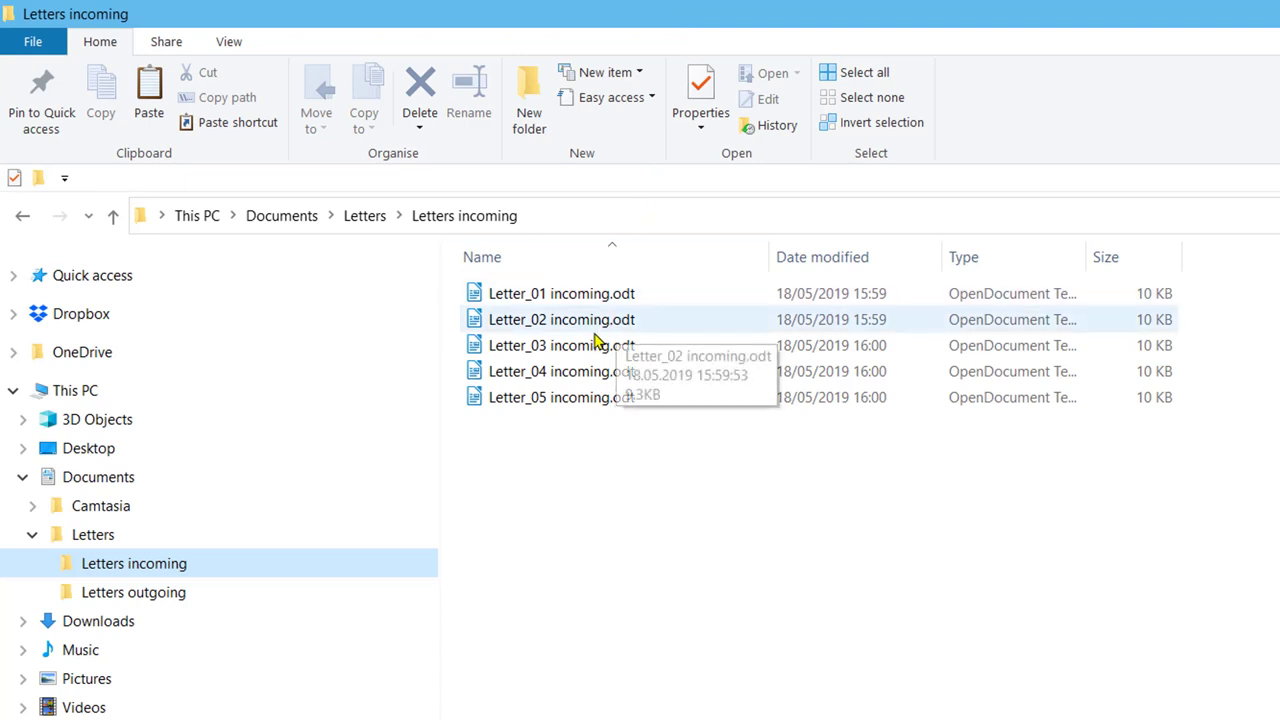
- Copy Letter_03 incoming.odt into Letters outgoing and confirm the original stays in Letters incoming
{"action": "left_click", "coordinate": [560, 344]}
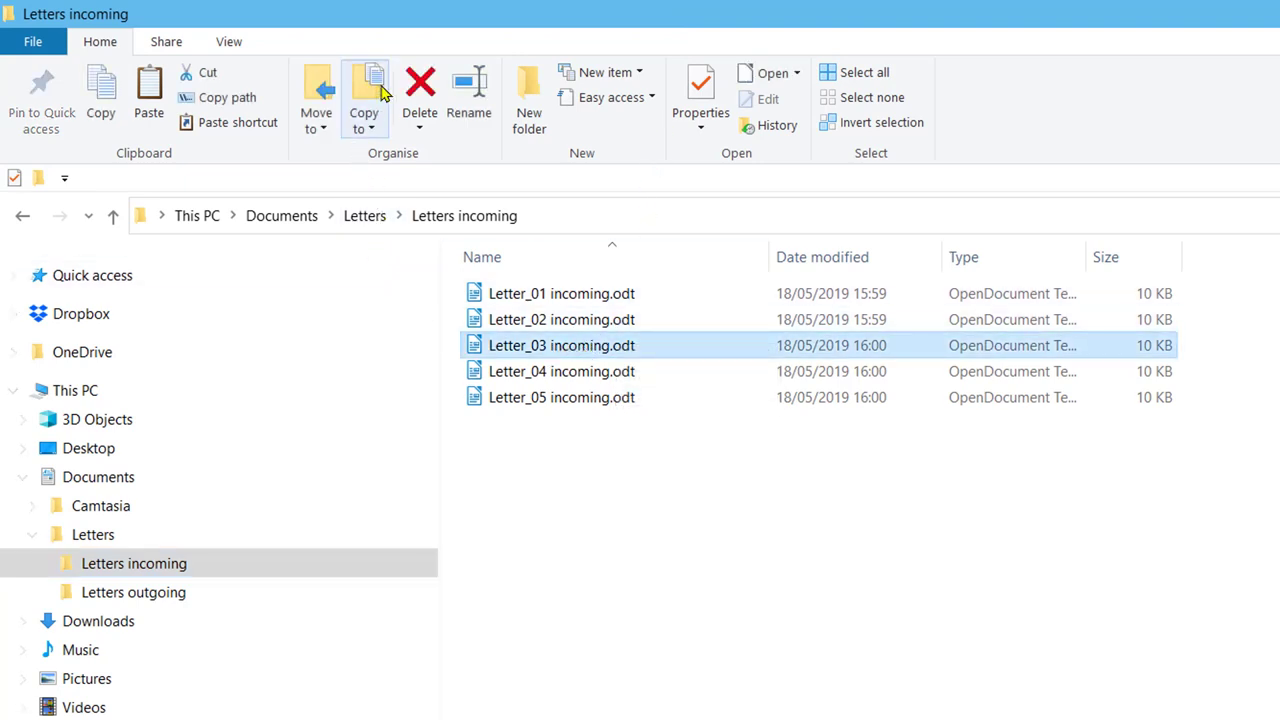
{"action": "left_click", "coordinate": [364, 96]}
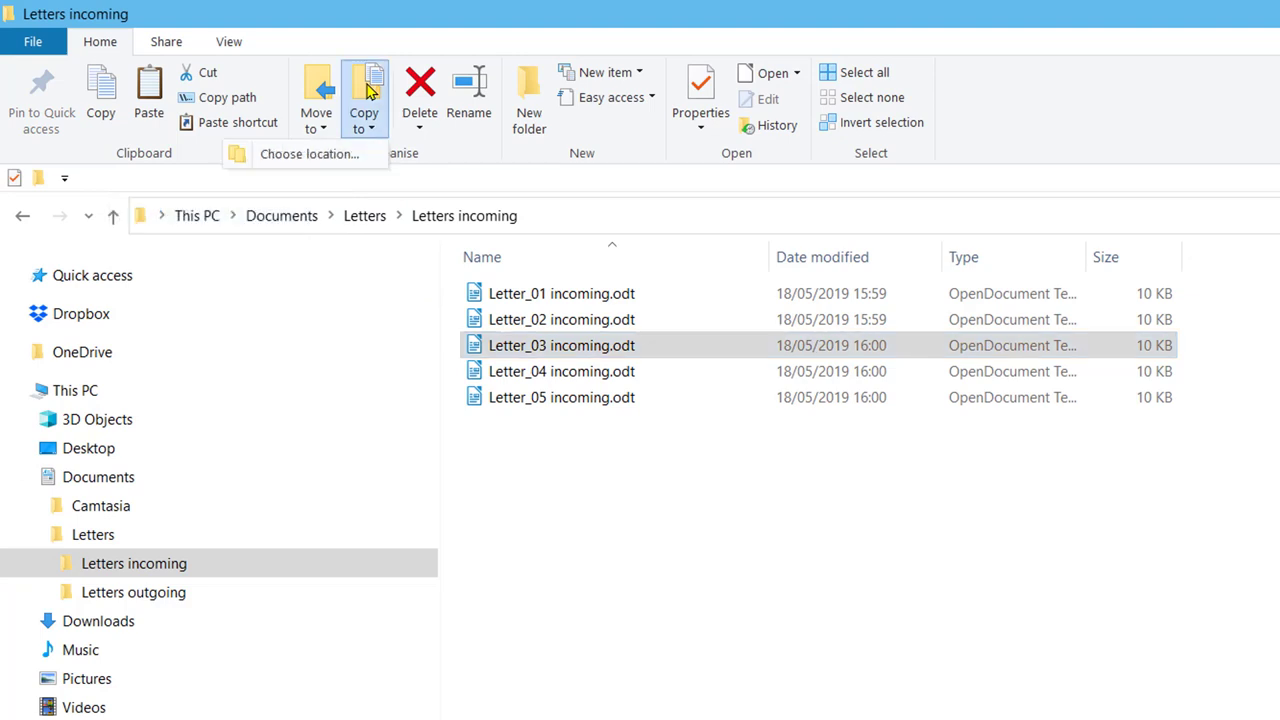
{"action": "mouse_move", "coordinate": [208, 584]}
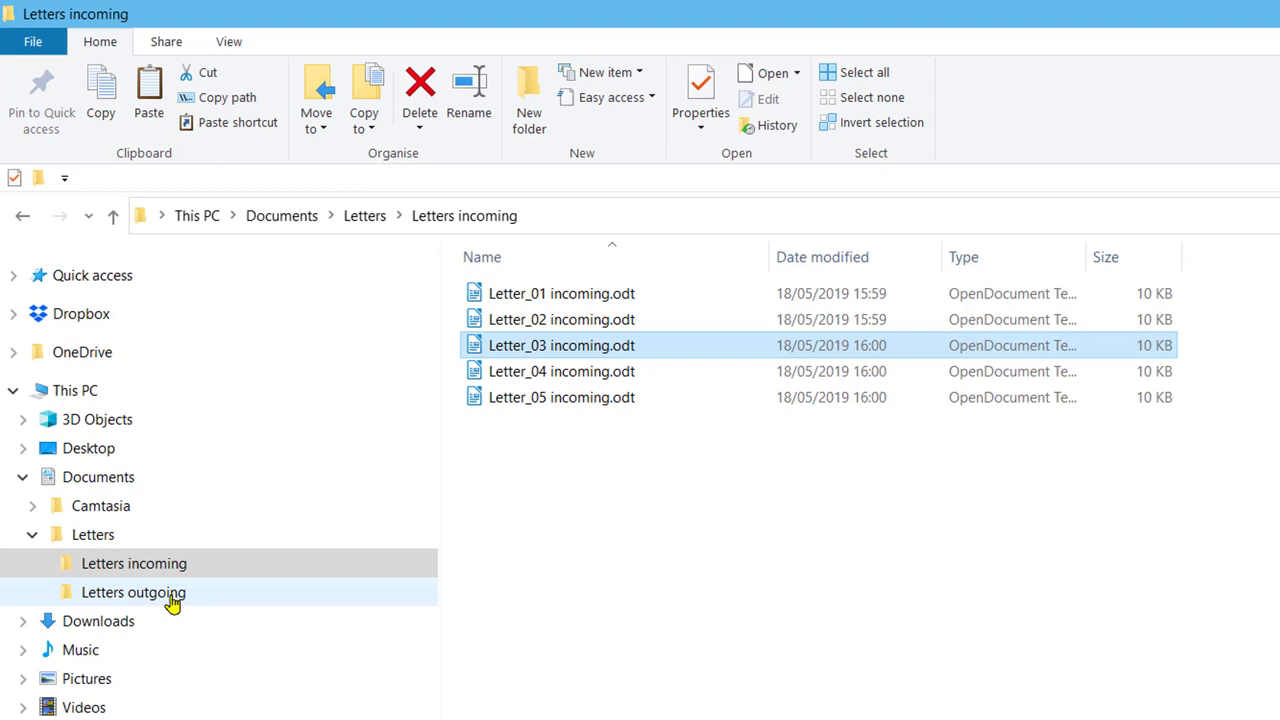
{"action": "left_click", "coordinate": [132, 592]}
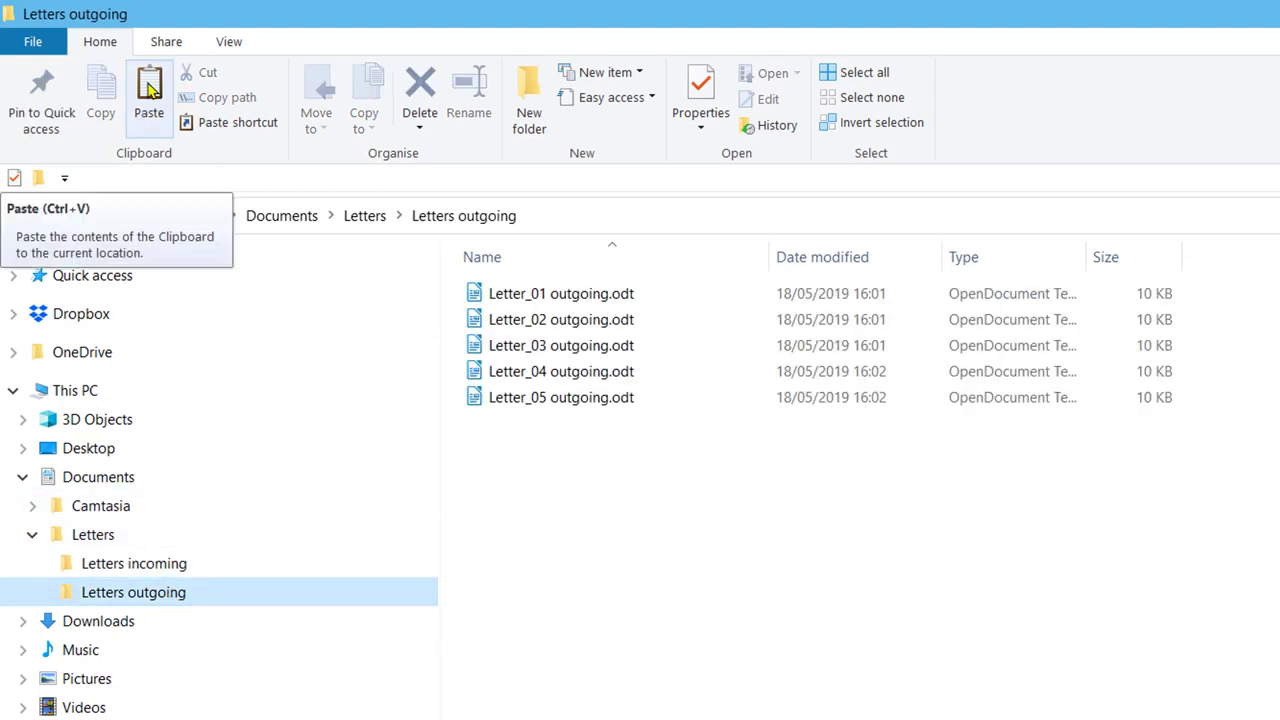
{"action": "left_click", "coordinate": [148, 96]}
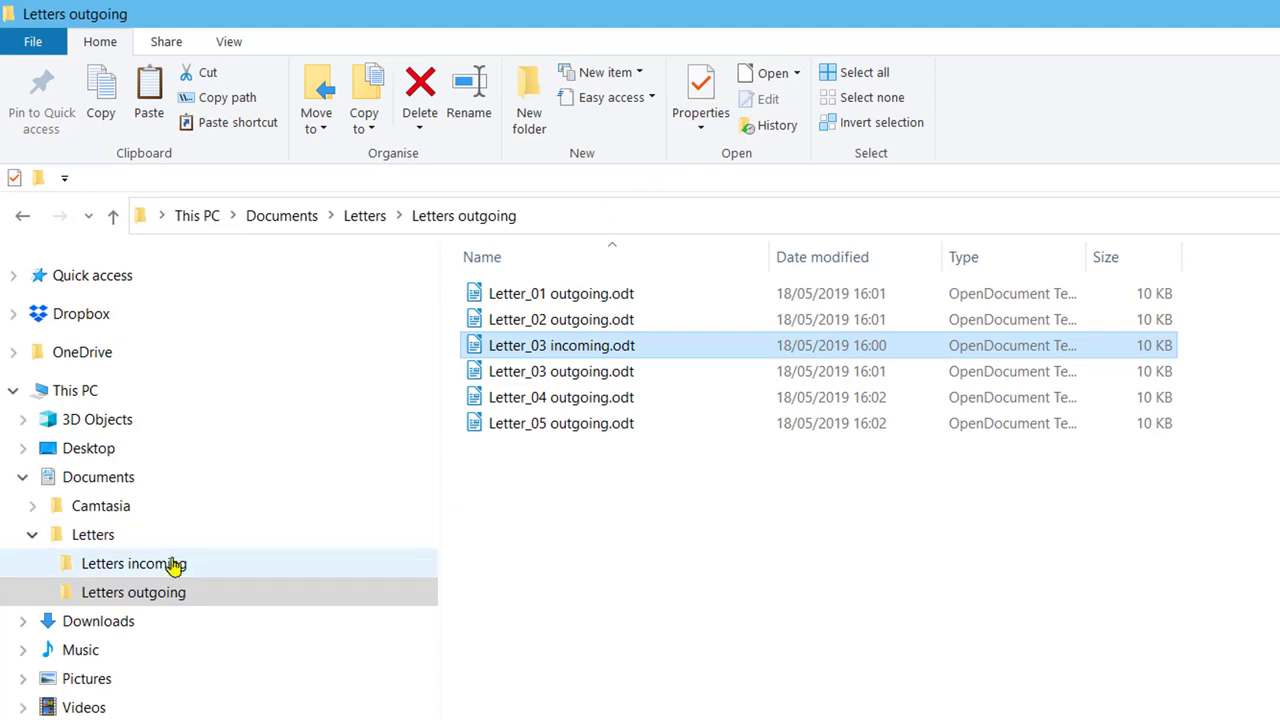
{"action": "left_click", "coordinate": [132, 564]}
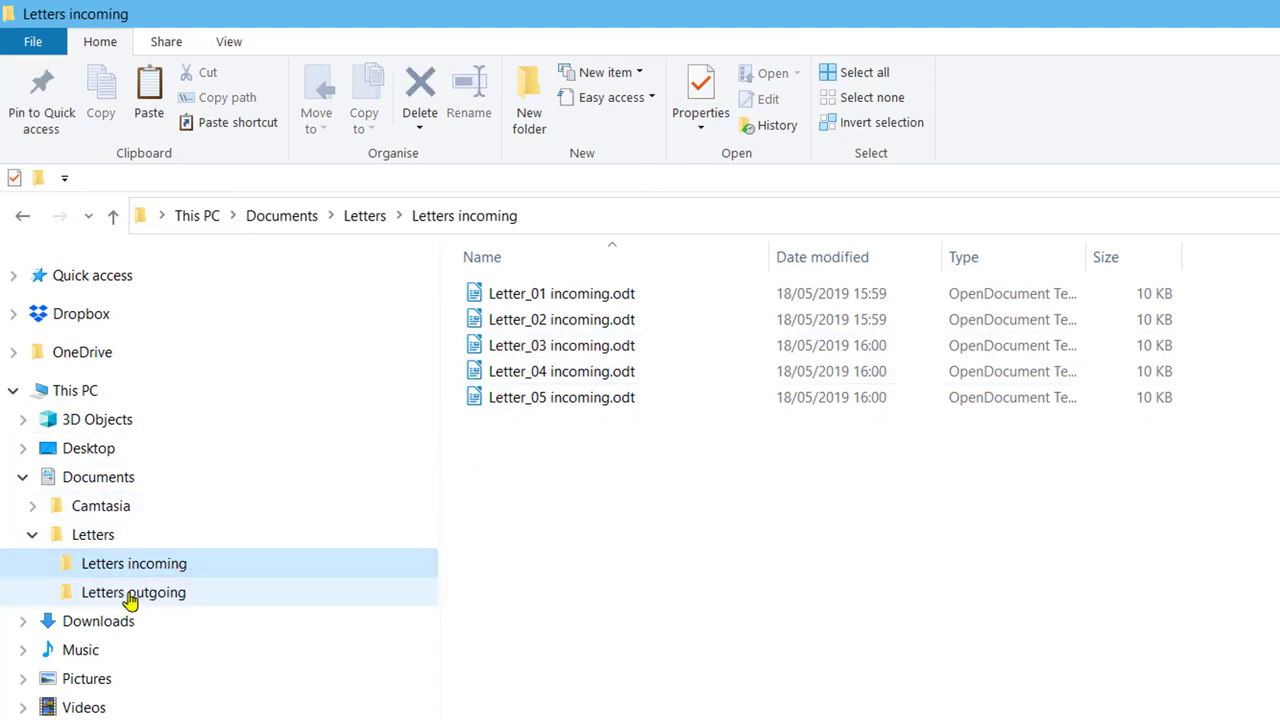
{"action": "left_click", "coordinate": [132, 592]}
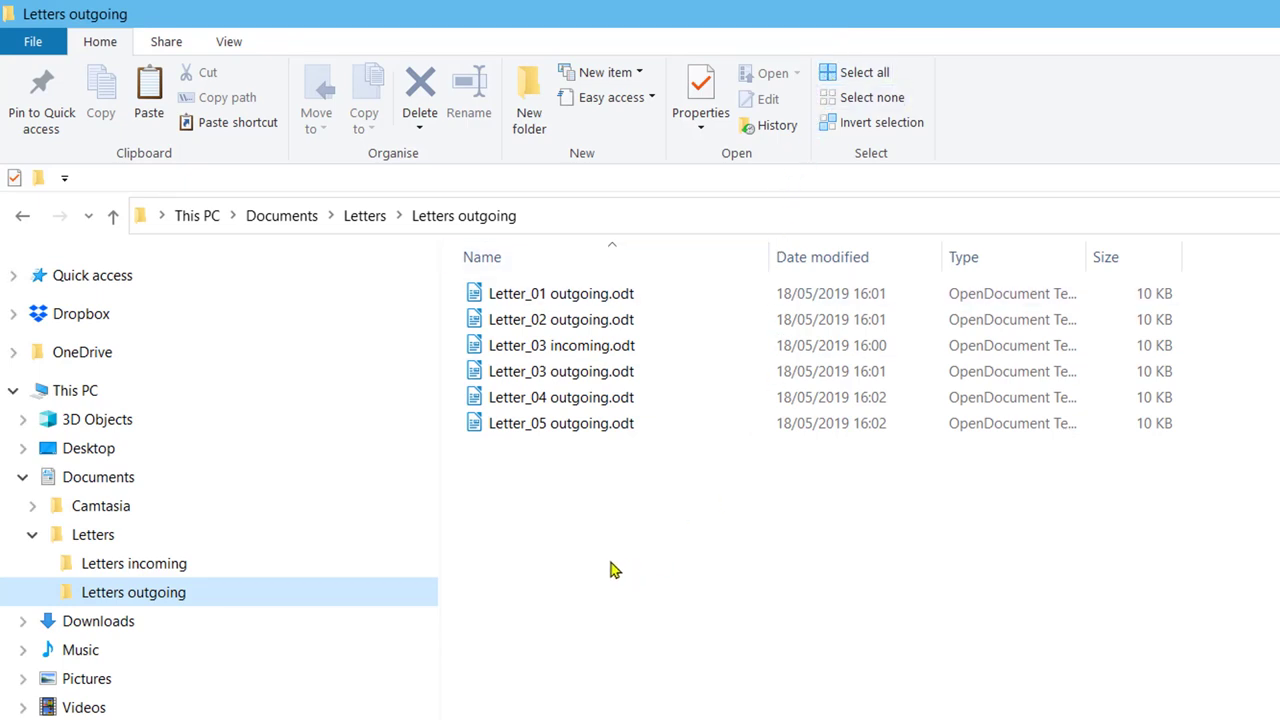
{"action": "mouse_move", "coordinate": [588, 550]}
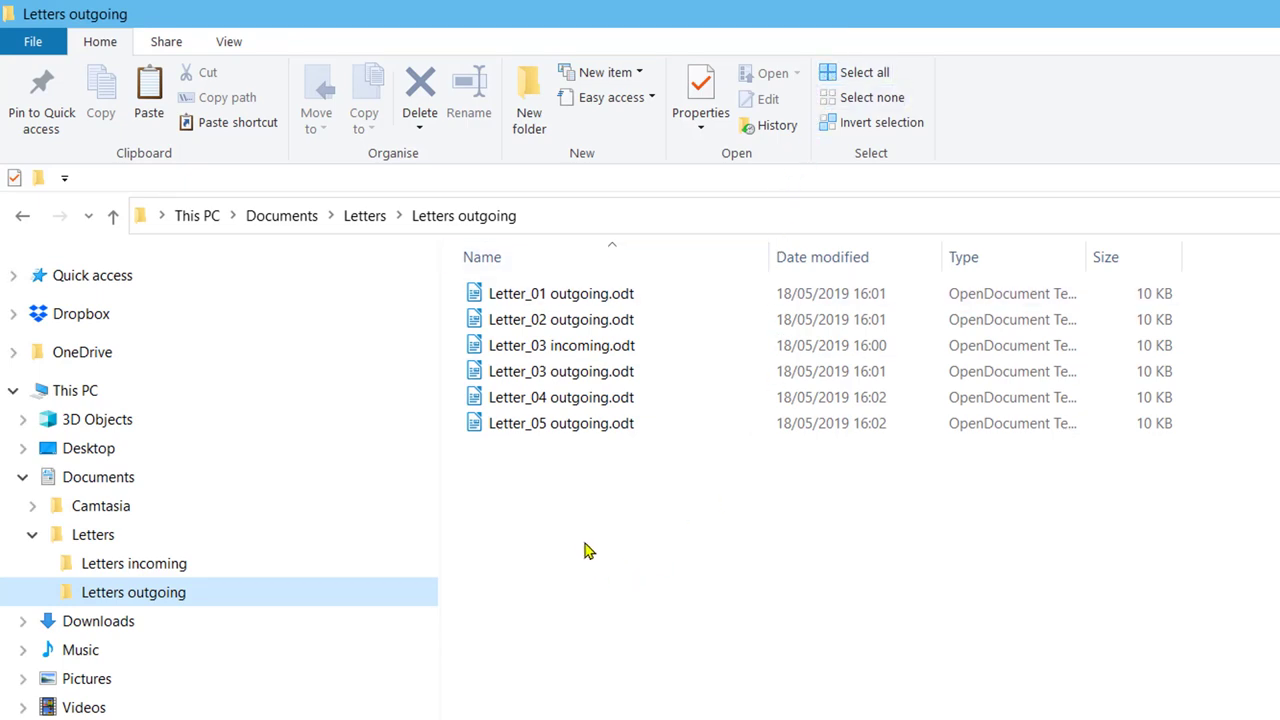
- Delete the copied Letter_03 incoming.odt from Letters outgoing, sending it to the Recycle Bin
{"action": "left_click", "coordinate": [560, 344]}
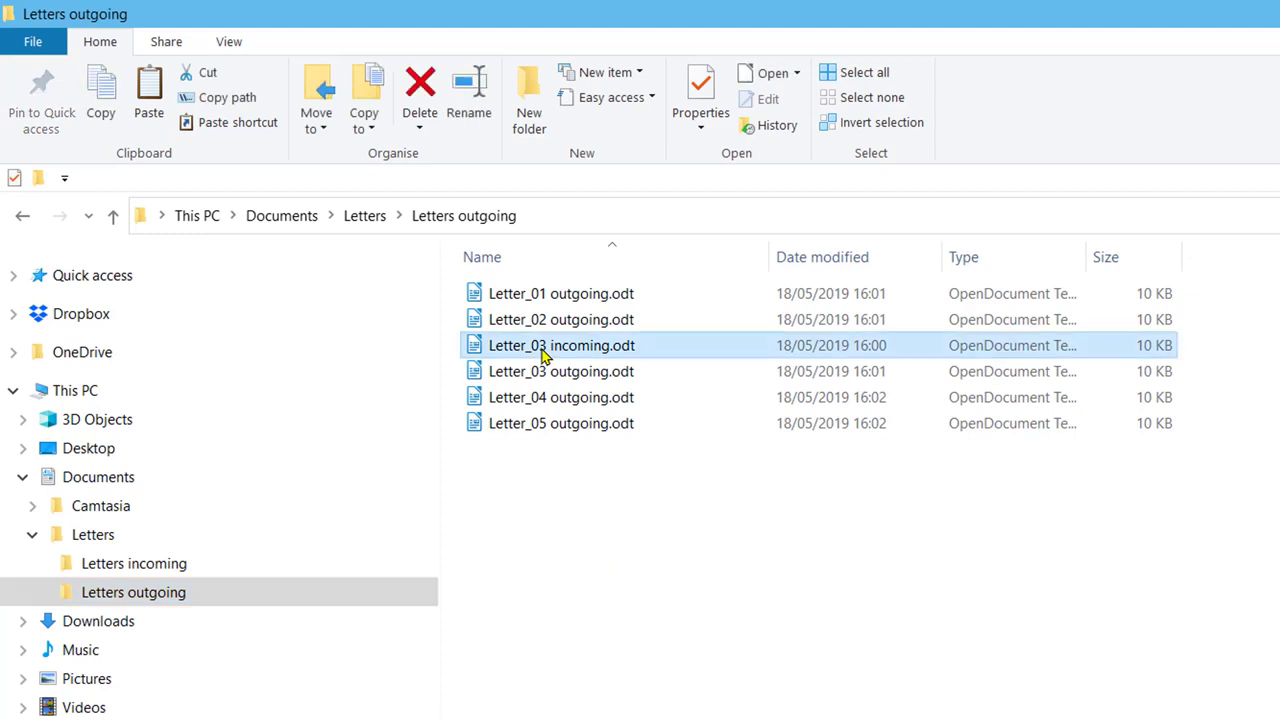
{"action": "right_click", "coordinate": [560, 344]}
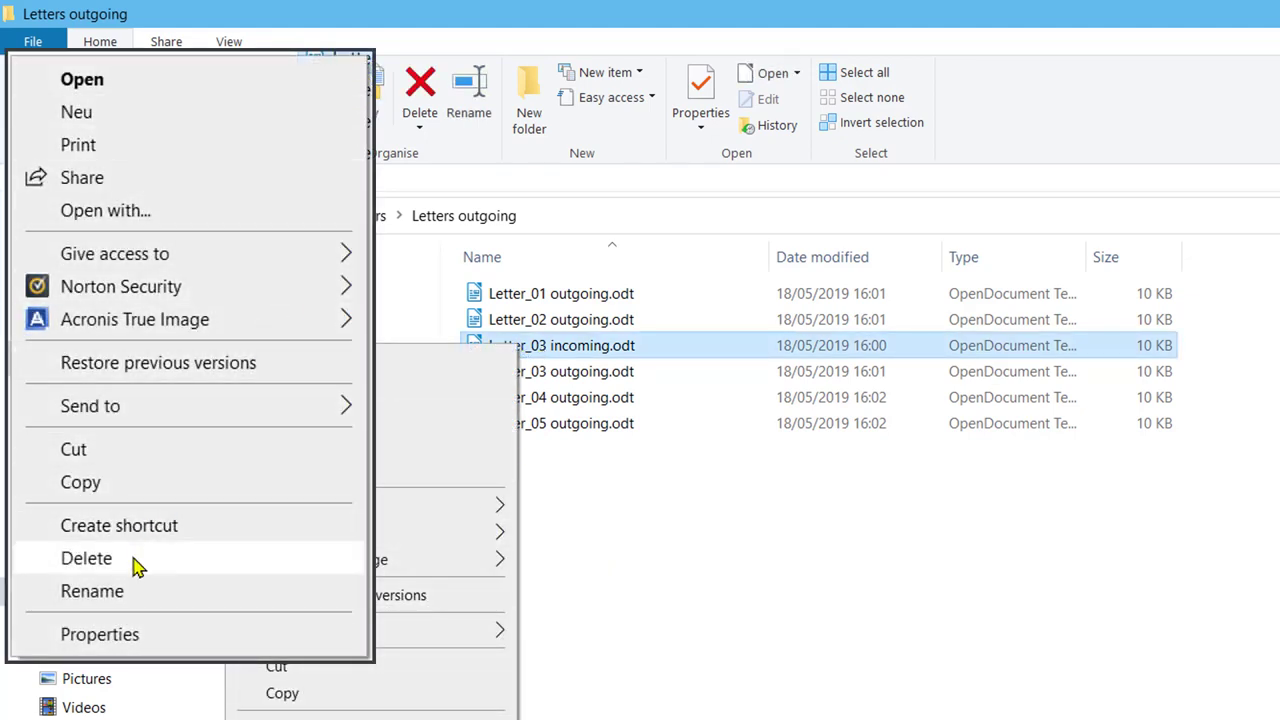
{"action": "left_click", "coordinate": [86, 558]}
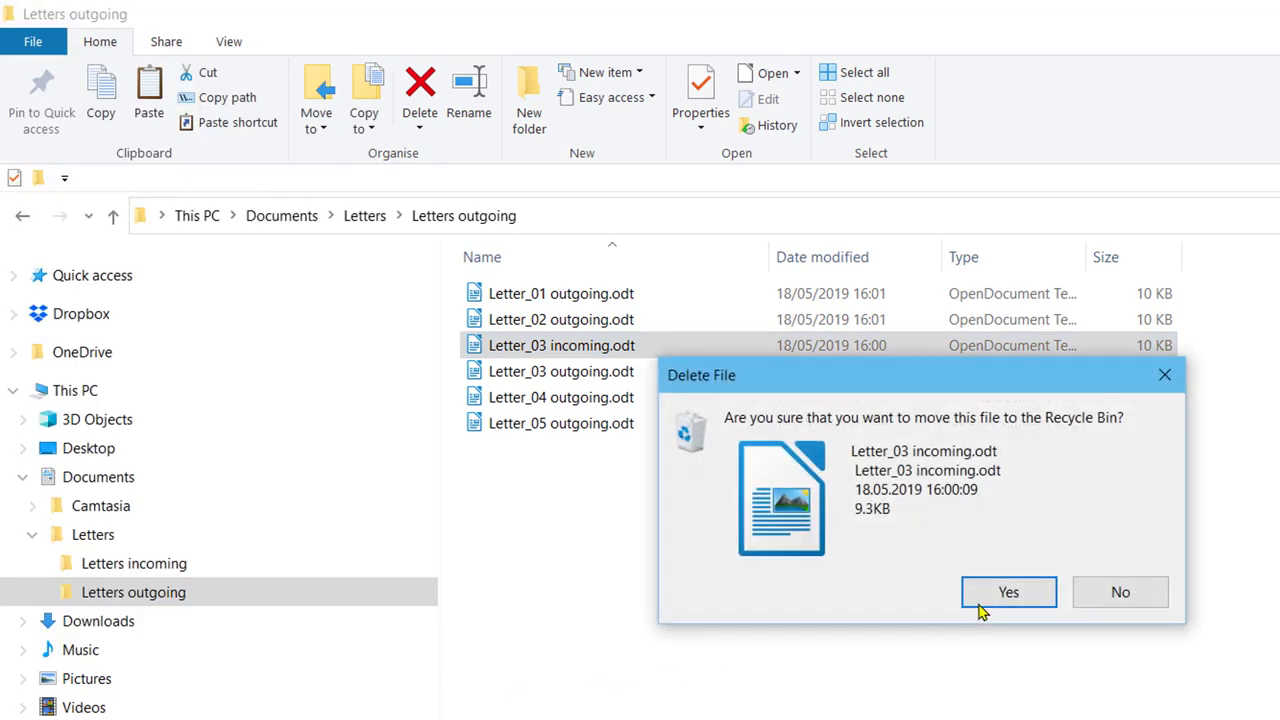